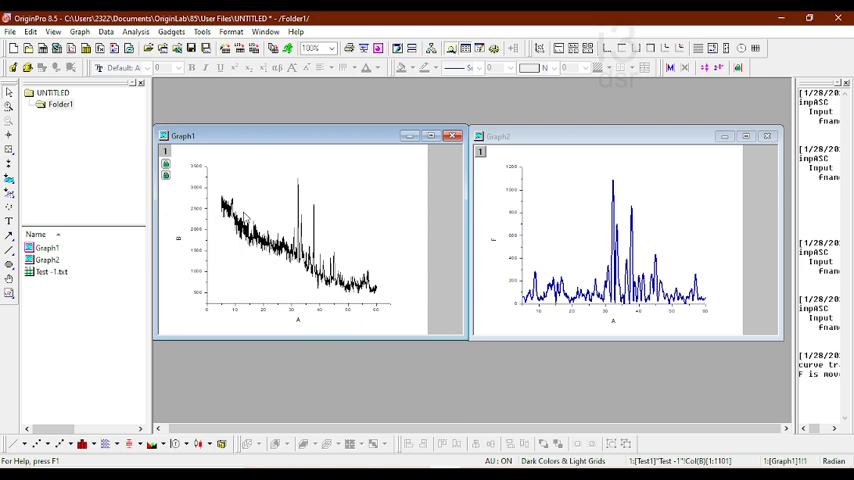
pyautogui.moveTo(396, 306)
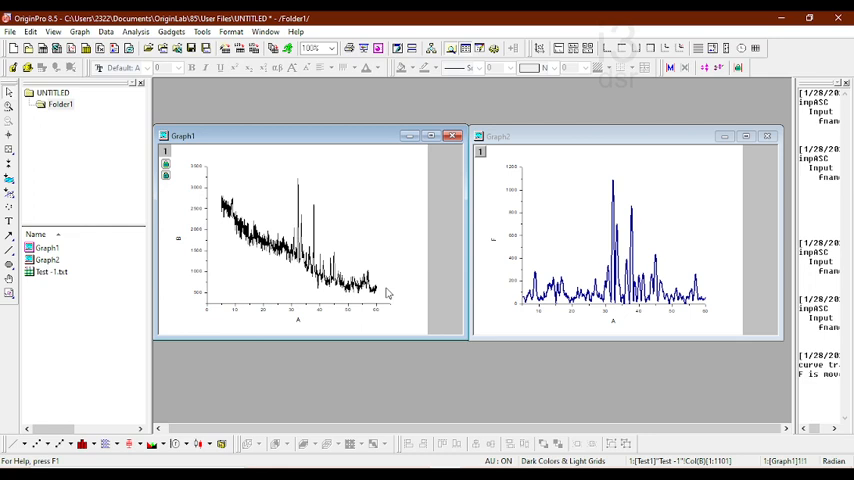
pyautogui.moveTo(665, 355)
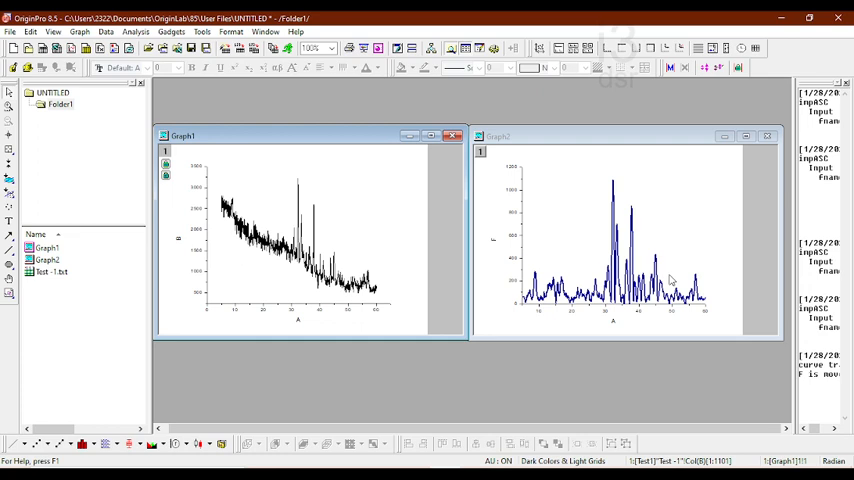
pyautogui.moveTo(672, 280)
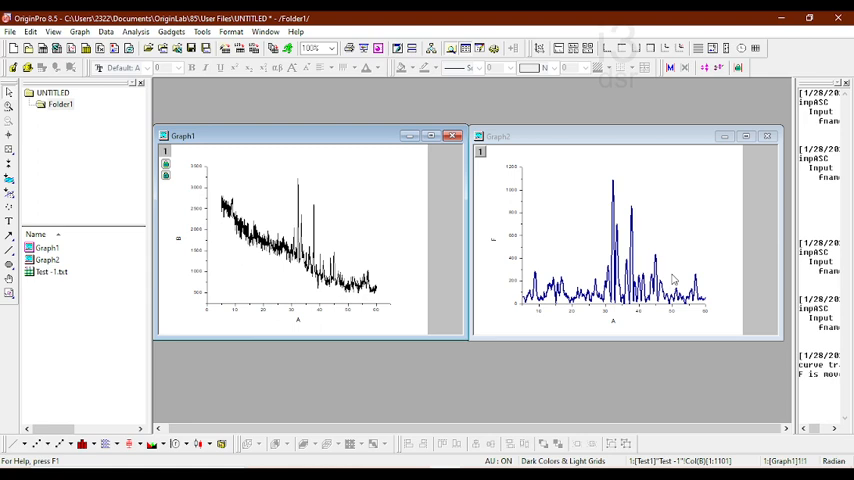
pyautogui.moveTo(370, 245)
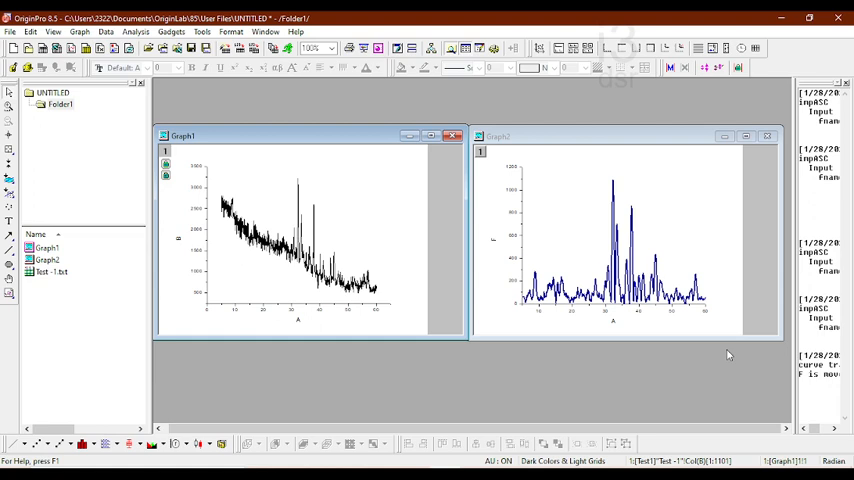
pyautogui.moveTo(207, 315)
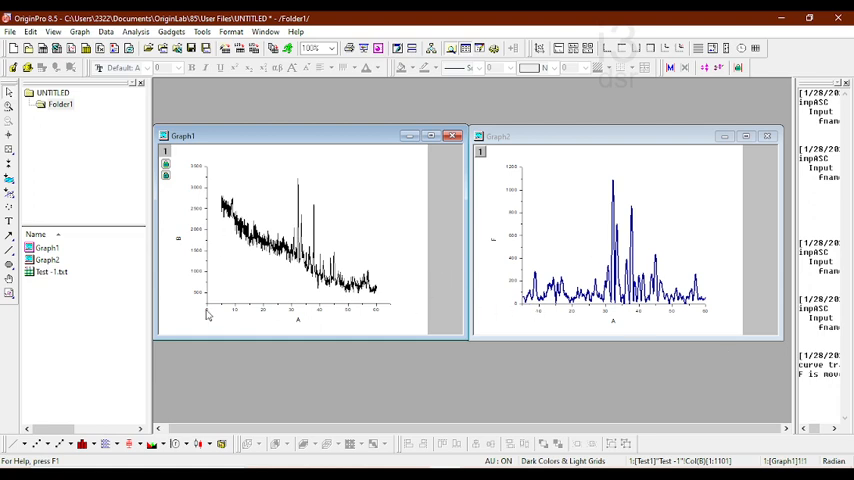
pyautogui.moveTo(530, 300)
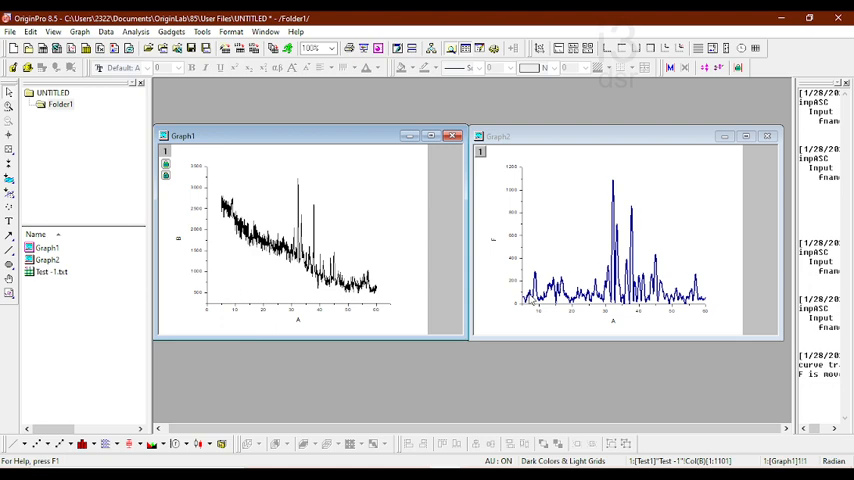
pyautogui.moveTo(348, 247)
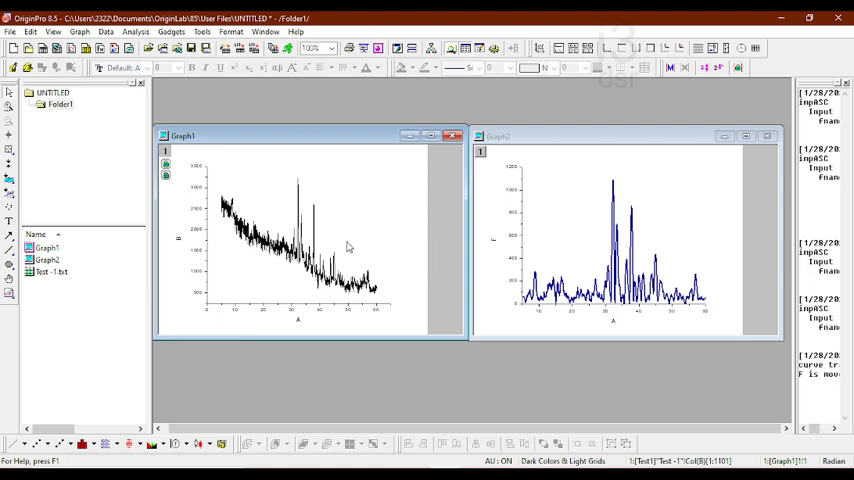
pyautogui.moveTo(317, 252)
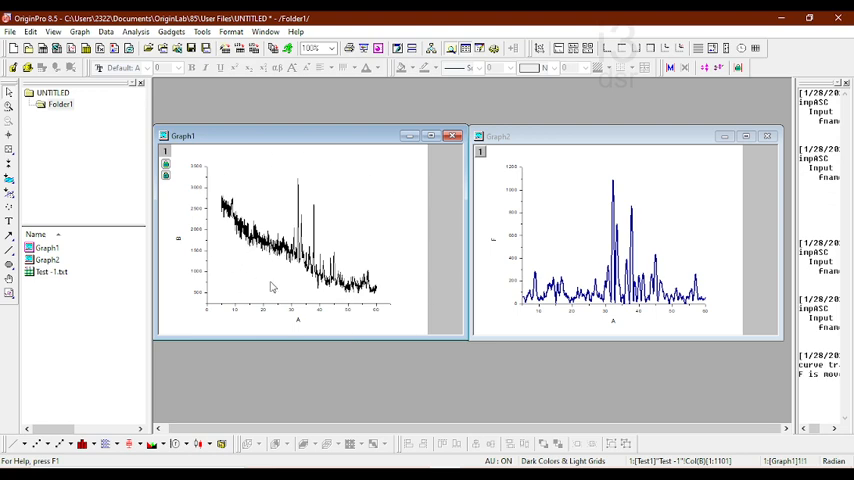
pyautogui.moveTo(597, 277)
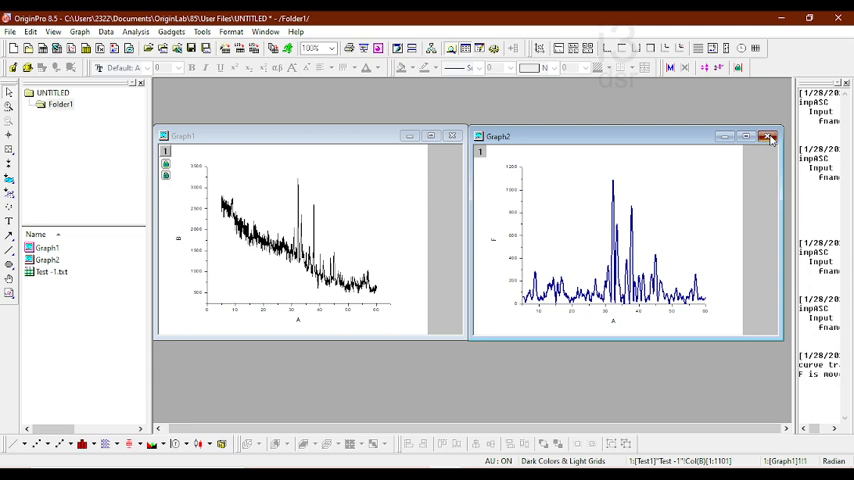
# - Delete the second graph and the Test-1.txt data workbook from the project
pyautogui.click(770, 137)
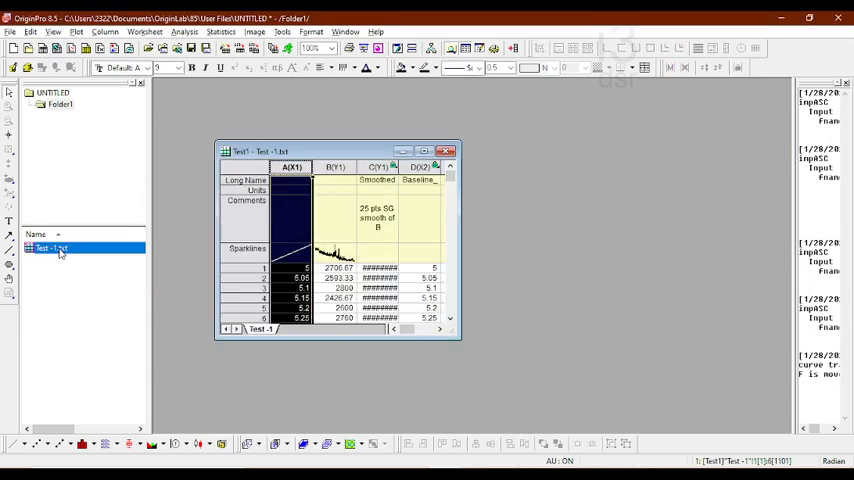
pyautogui.rightClick(50, 248)
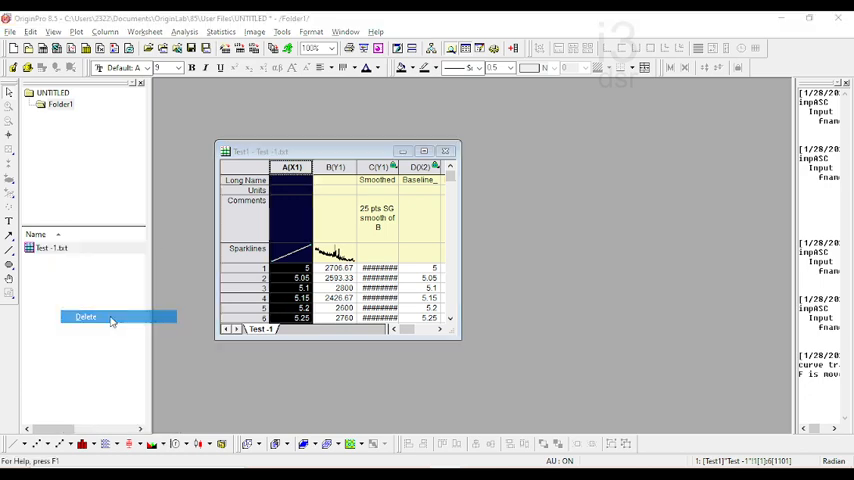
pyautogui.click(86, 317)
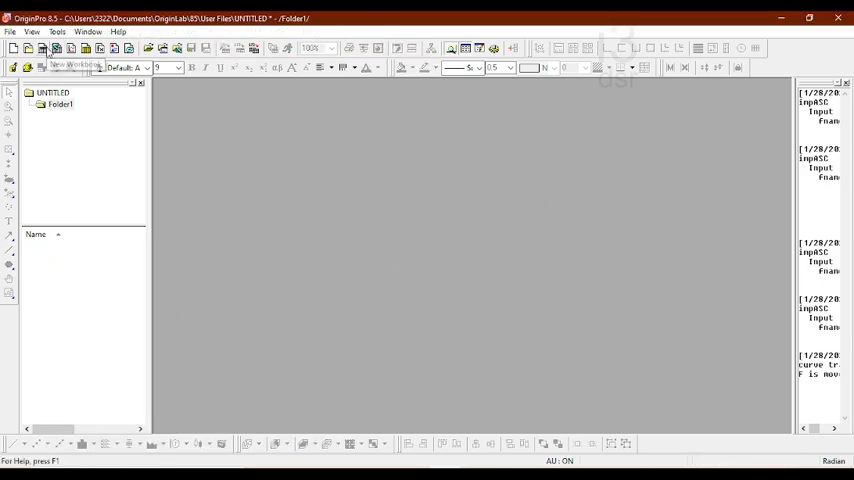
# - Re-import the Test-1 XRD data into a new workbook and plot B versus A as a line
pyautogui.click(42, 48)
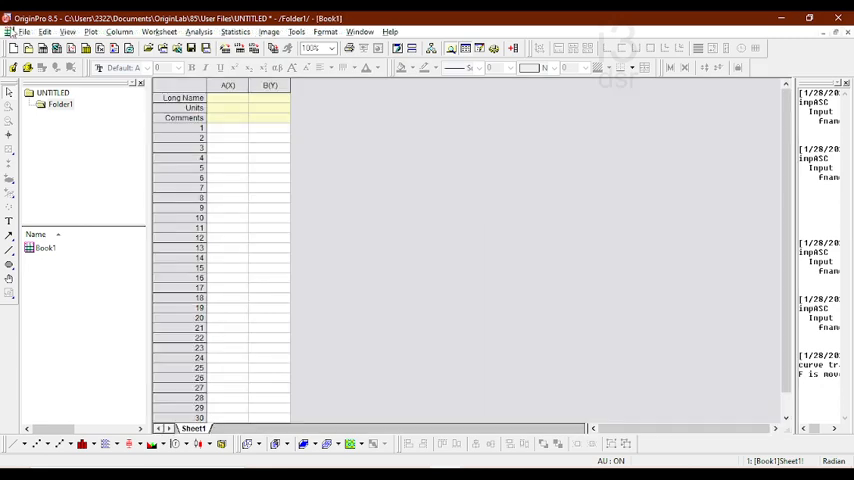
pyautogui.click(24, 31)
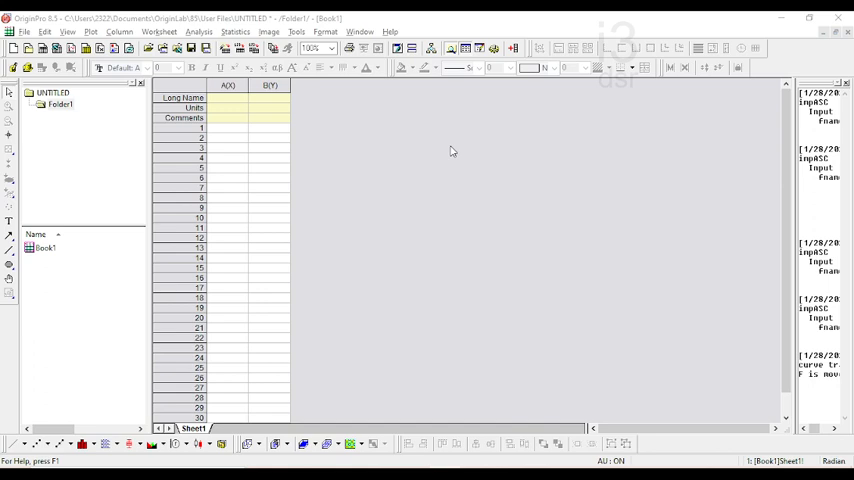
pyautogui.click(446, 132)
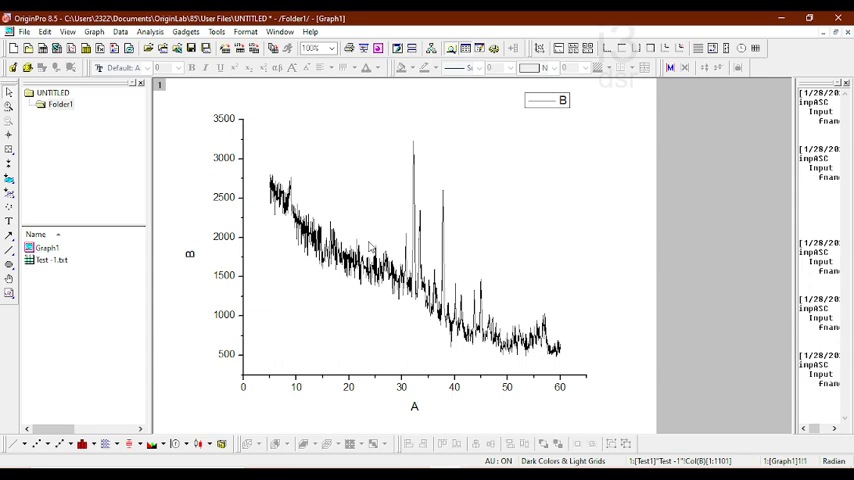
pyautogui.moveTo(318, 250)
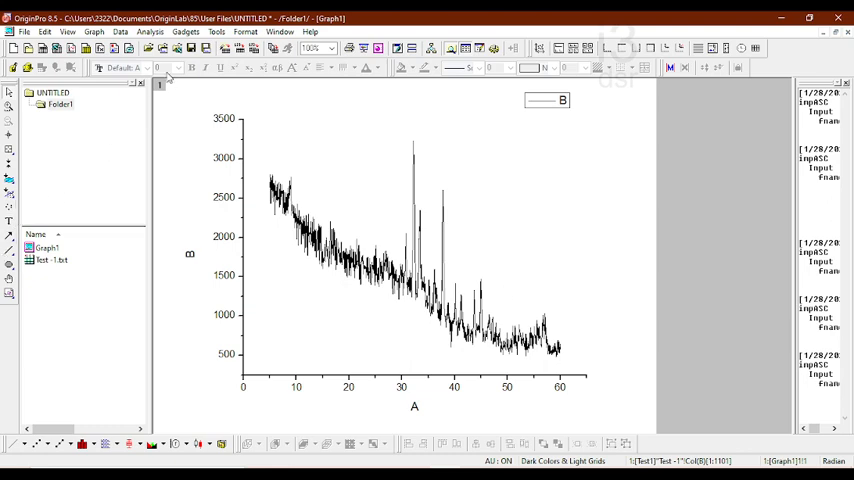
pyautogui.click(149, 31)
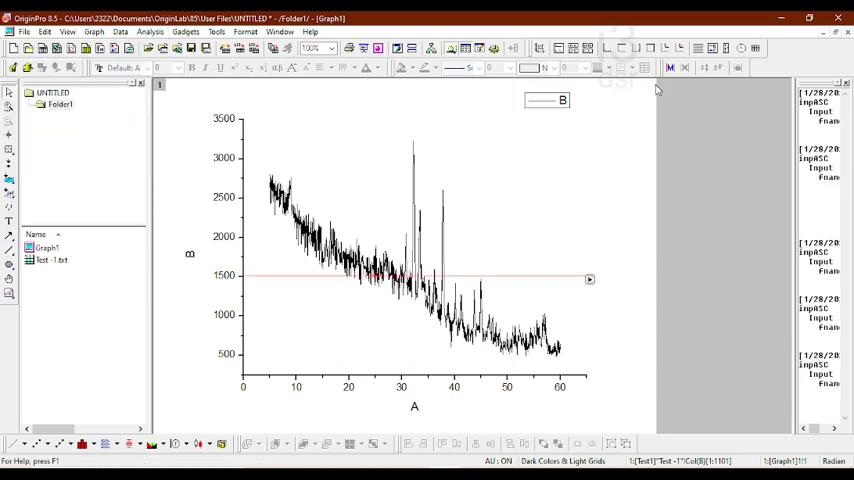
# - Smooth column B with Savitzky-Golay, trying 10 then settling on a 15-point window
pyautogui.click(149, 31)
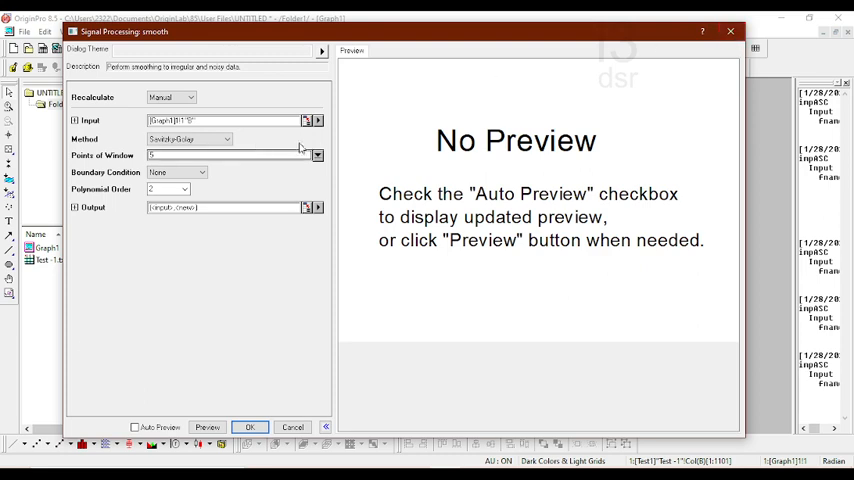
pyautogui.click(135, 427)
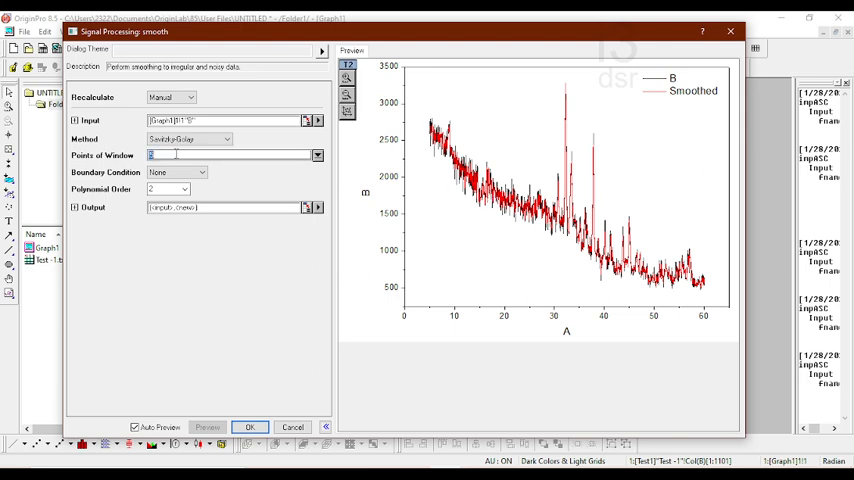
pyautogui.write('10')
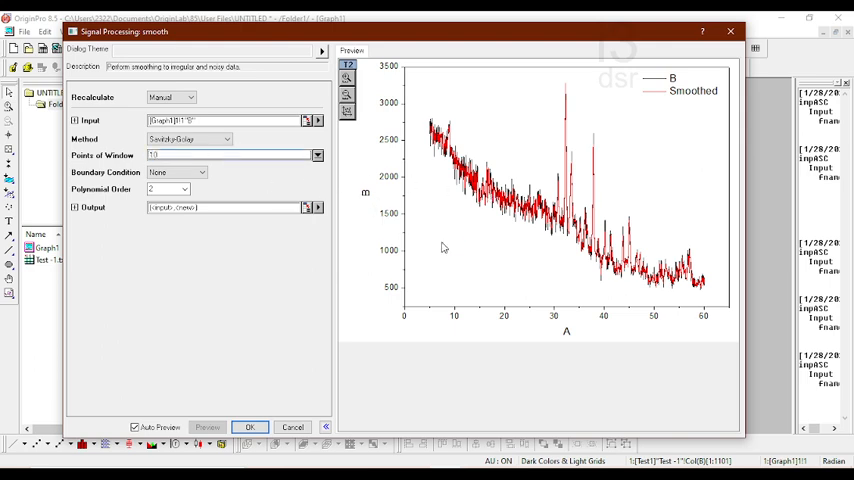
pyautogui.click(134, 427)
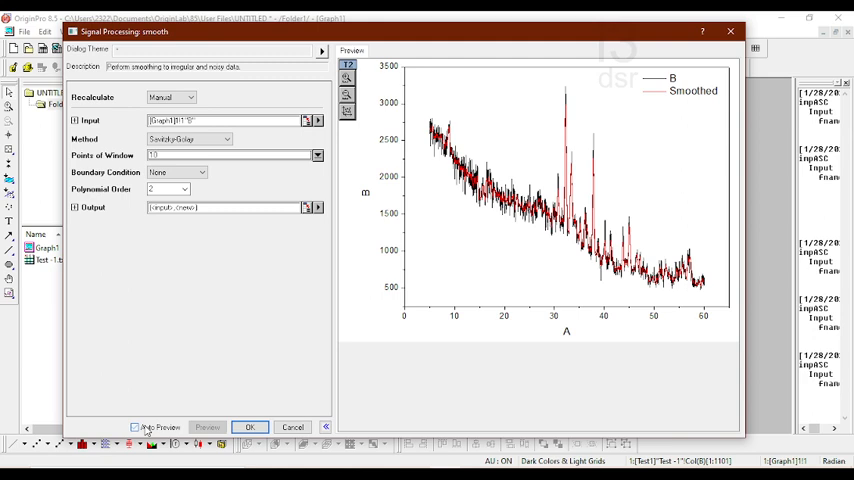
pyautogui.click(135, 427)
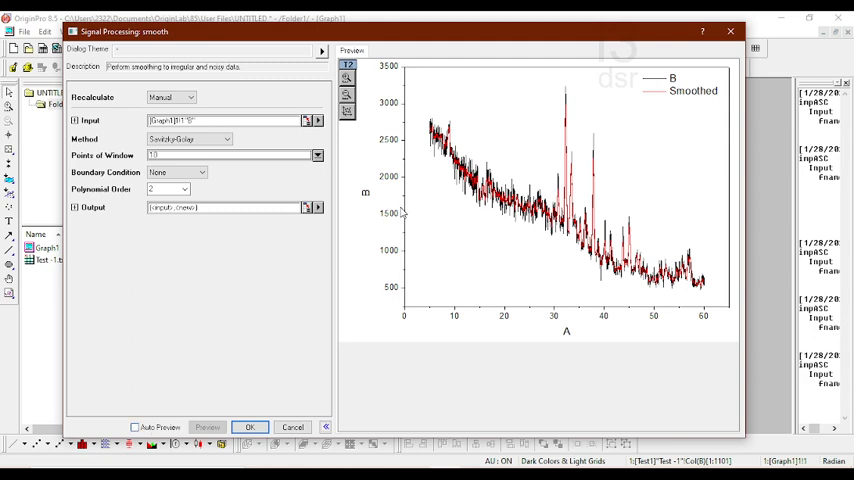
pyautogui.moveTo(142, 427)
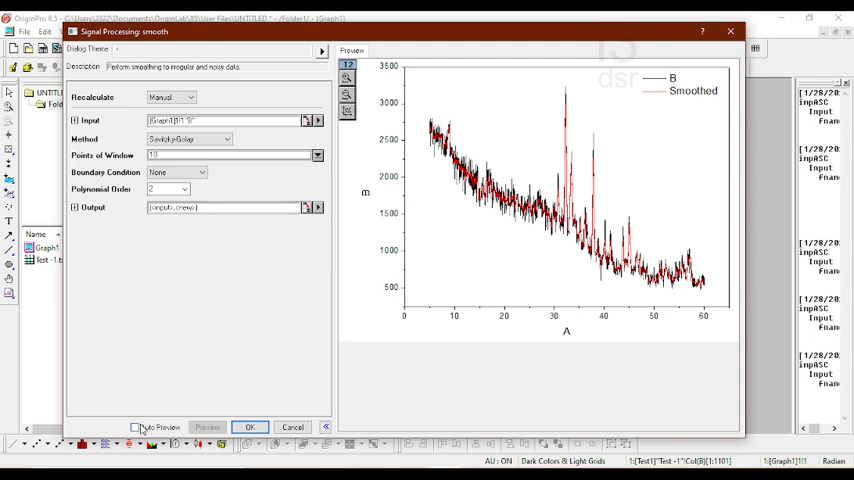
pyautogui.click(135, 427)
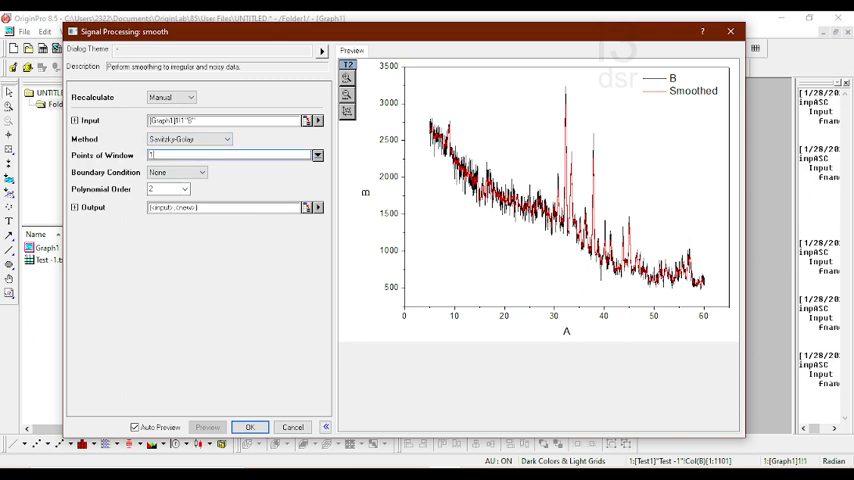
pyautogui.write('15')
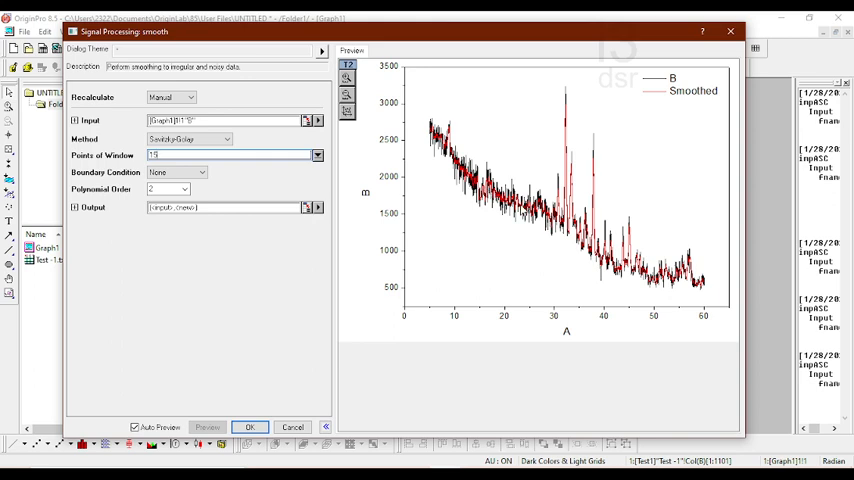
pyautogui.click(188, 138)
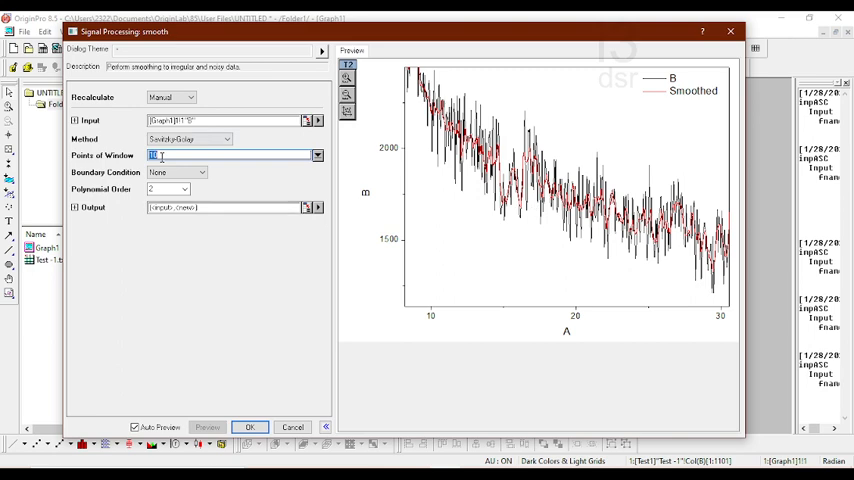
pyautogui.write('15')
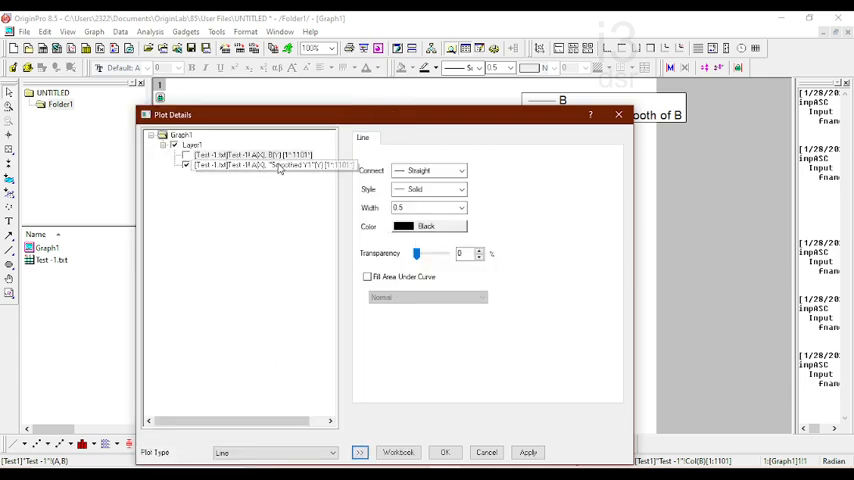
# - In Plot Details, hide the raw B plot and keep the red smoothed curve, then apply
pyautogui.click(250, 155)
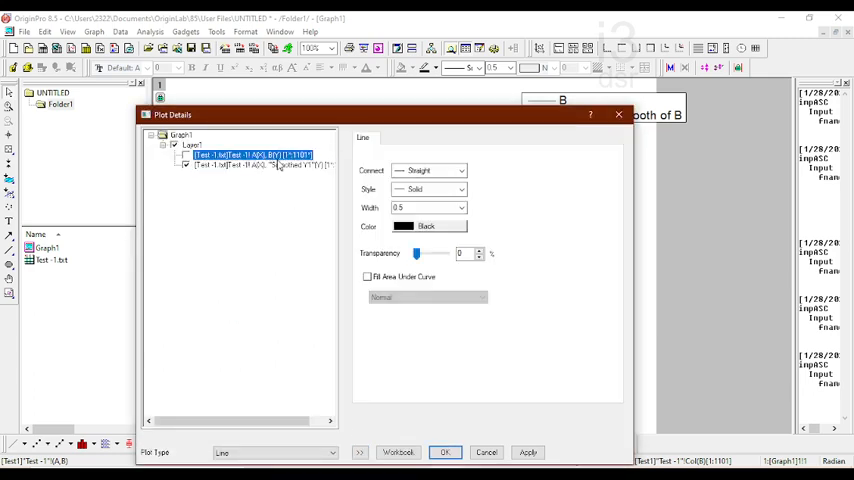
pyautogui.click(270, 165)
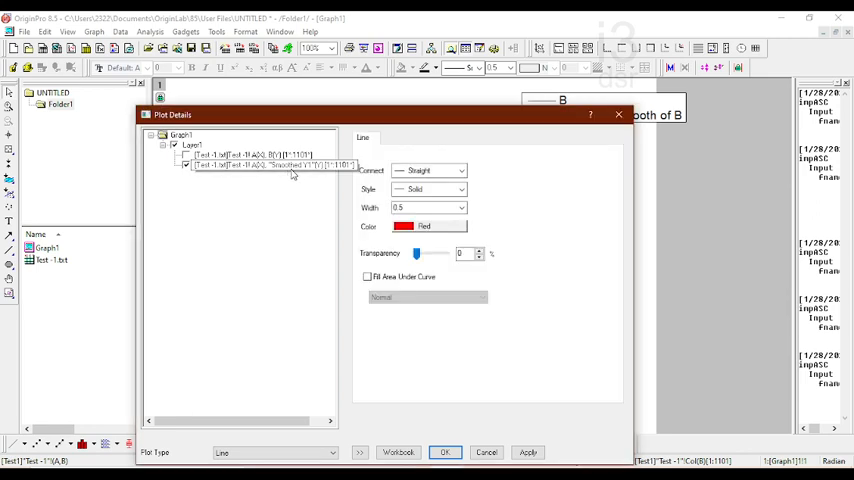
pyautogui.click(255, 155)
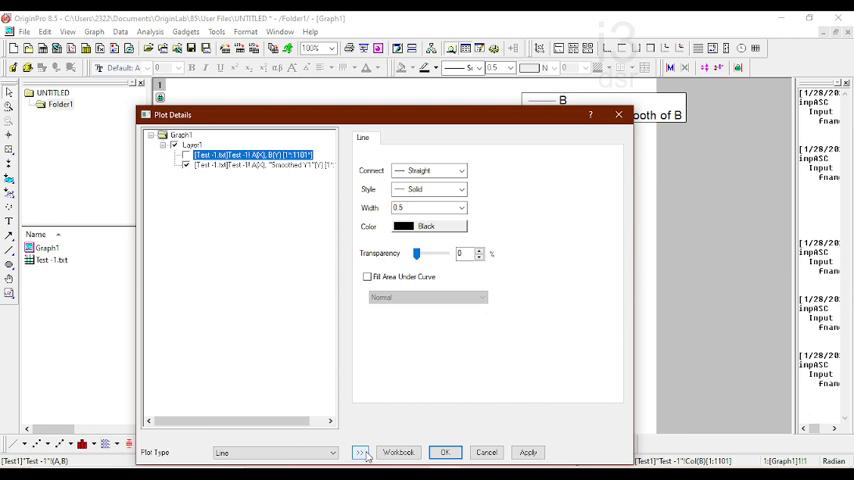
pyautogui.click(360, 452)
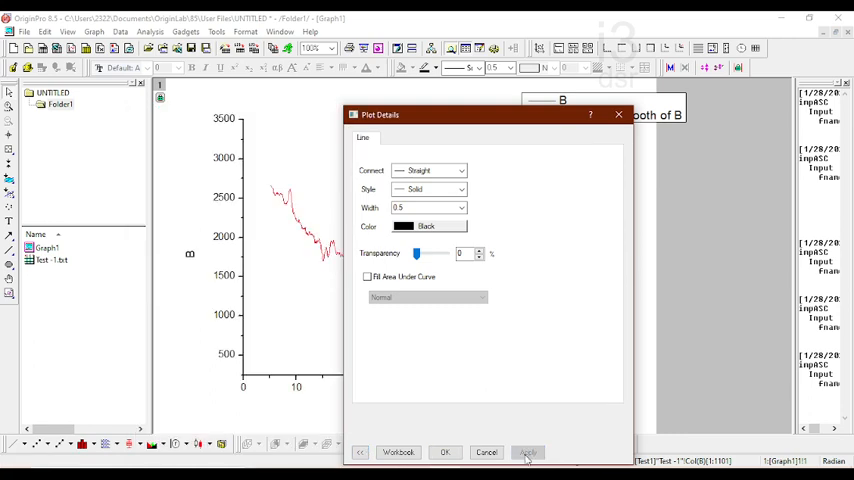
pyautogui.click(445, 452)
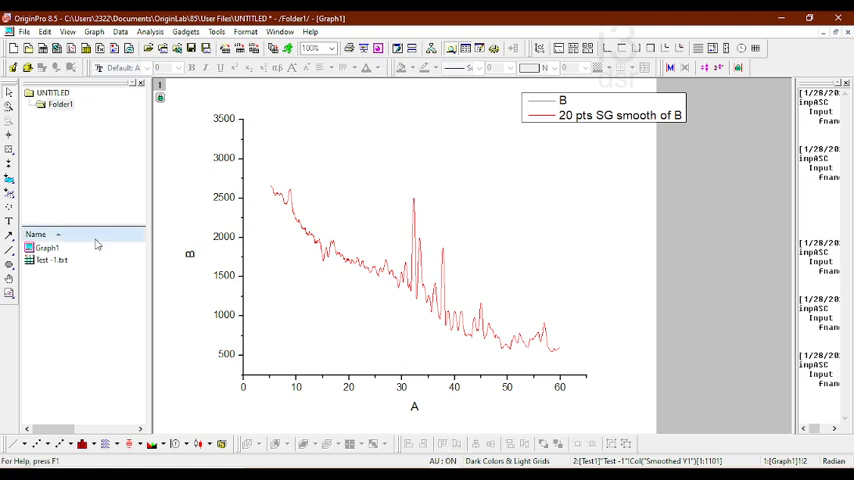
# - Open the Test-1 worksheet and select the Smoothed column C
pyautogui.doubleClick(48, 259)
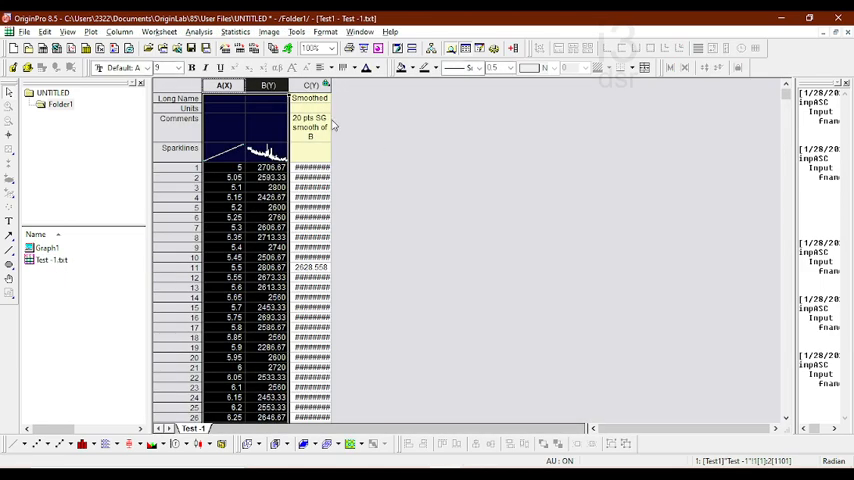
pyautogui.click(311, 85)
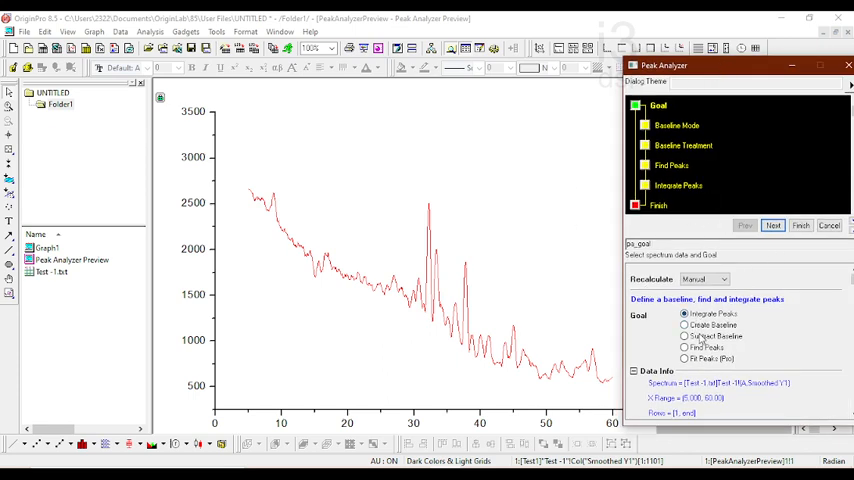
pyautogui.moveTo(701, 340)
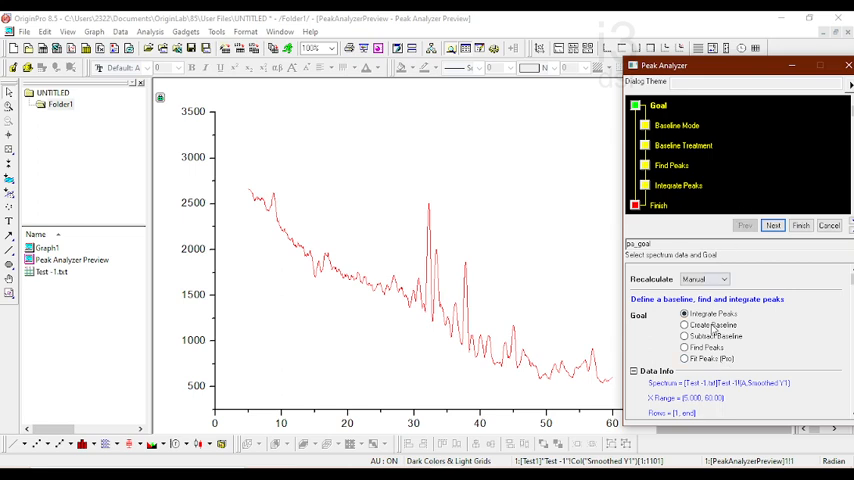
# - Select Create Baseline on the Peak Analyzer's Goal page
pyautogui.click(685, 324)
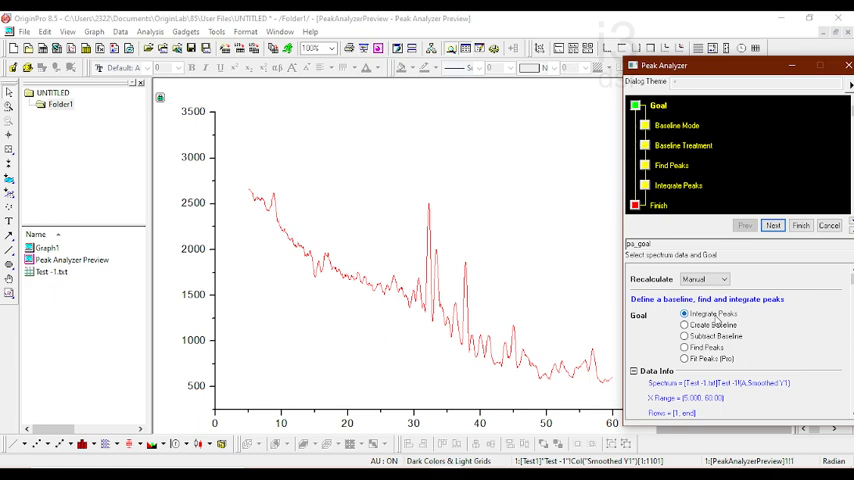
pyautogui.click(686, 325)
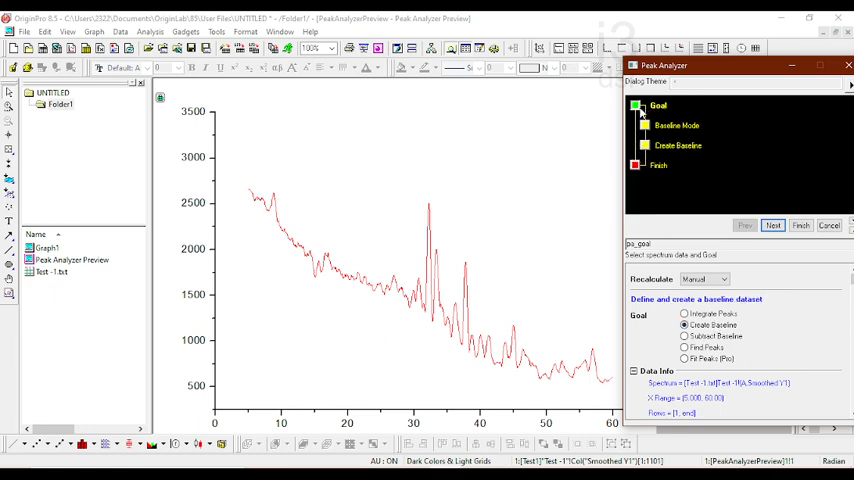
pyautogui.moveTo(660, 137)
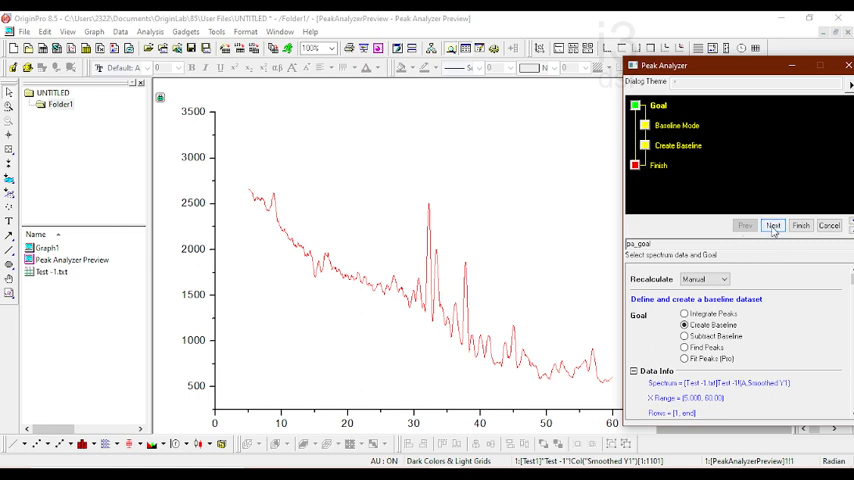
# - Auto-find baseline anchor points, trying 10, 15 and 20 before using a smaller count
pyautogui.click(773, 225)
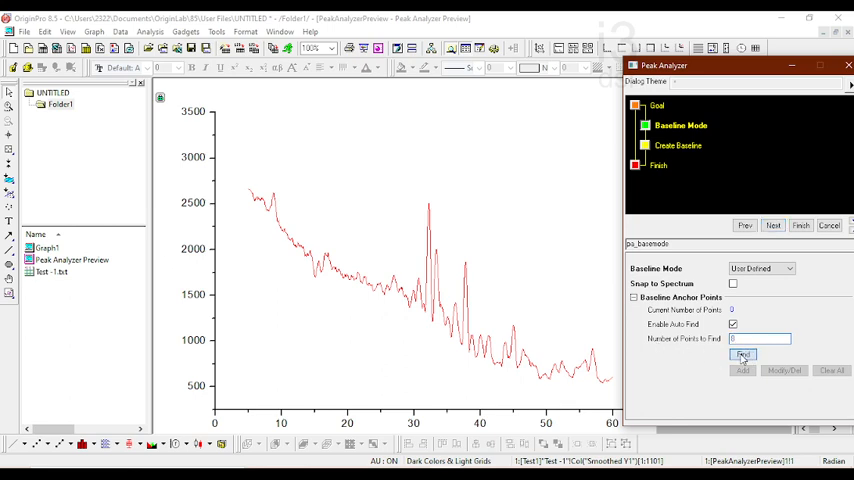
pyautogui.click(743, 354)
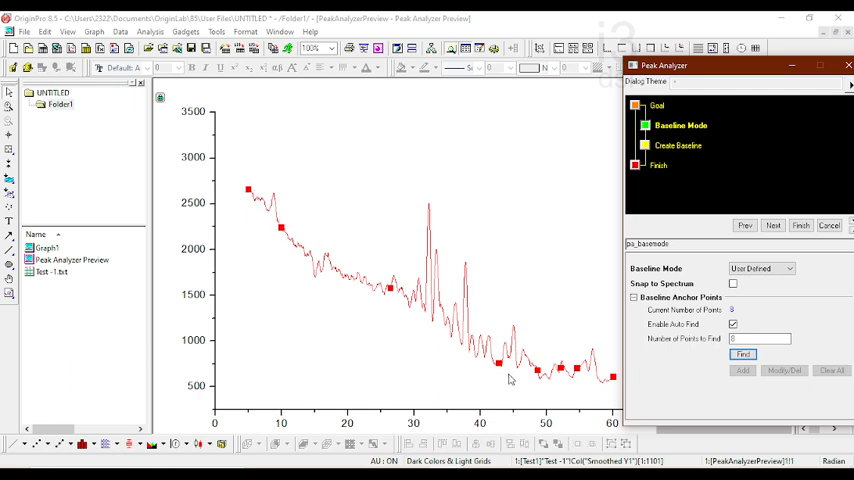
pyautogui.moveTo(467, 313)
pyautogui.write('10')
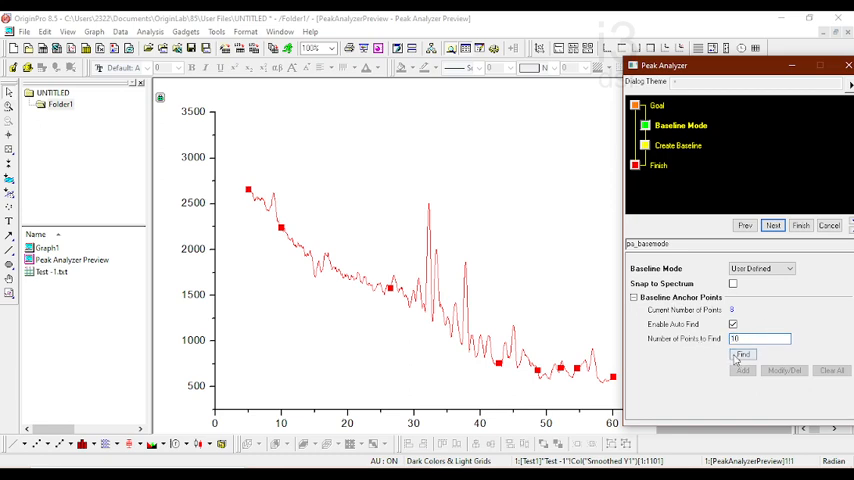
pyautogui.click(743, 355)
pyautogui.write('15')
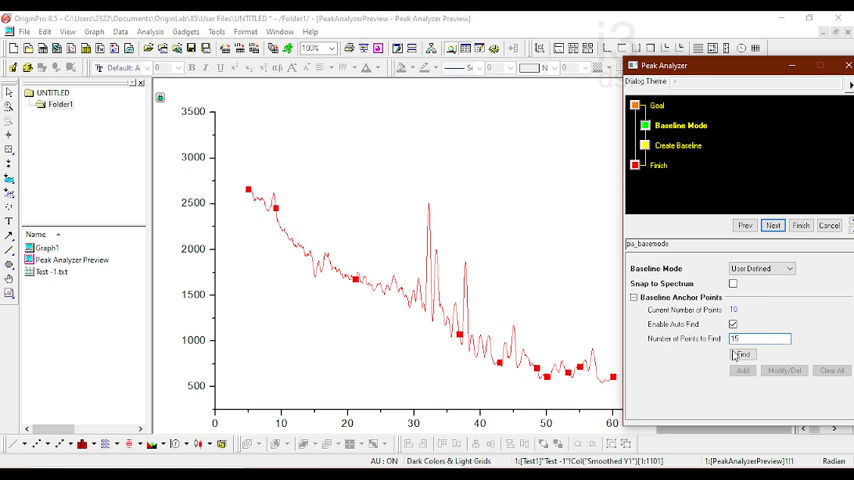
pyautogui.click(742, 355)
pyautogui.write('20')
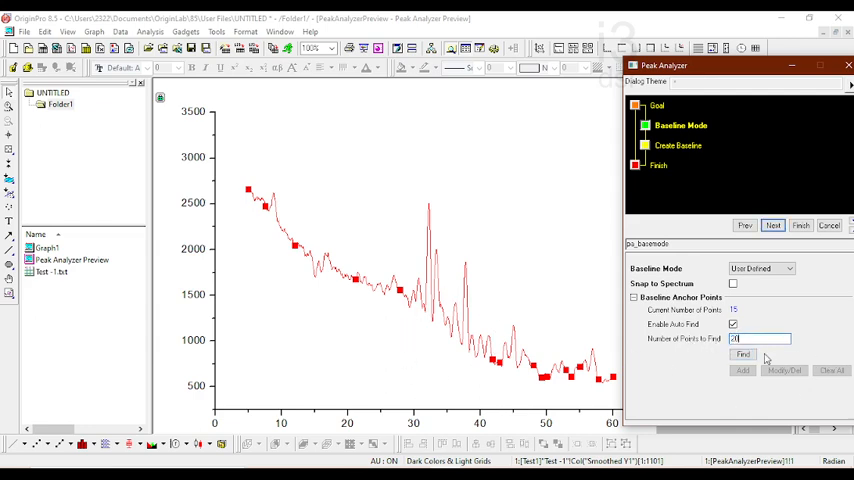
pyautogui.click(743, 354)
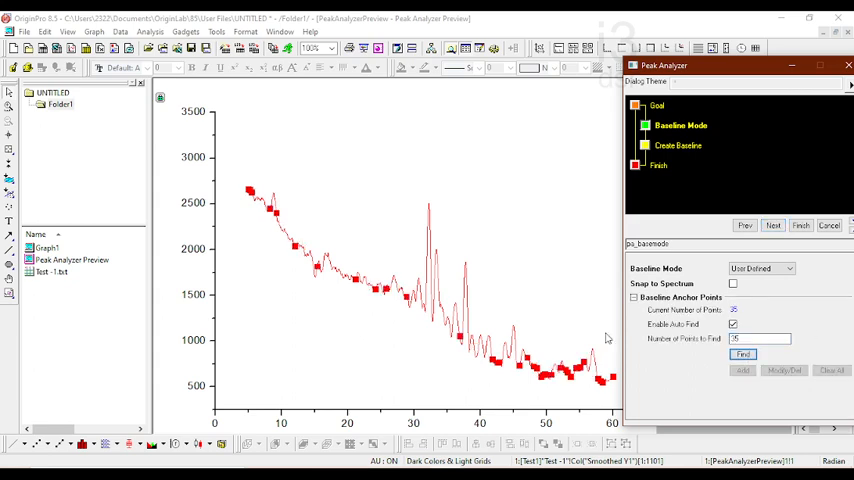
pyautogui.click(743, 354)
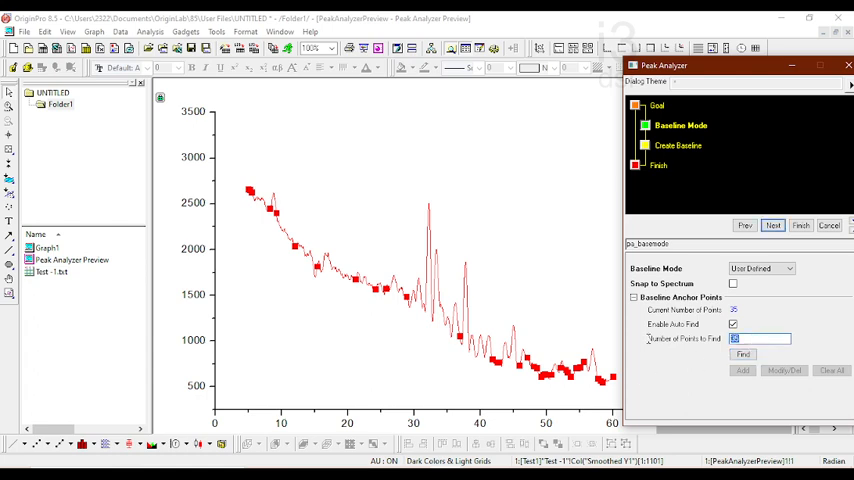
pyautogui.click(743, 355)
pyautogui.write('10')
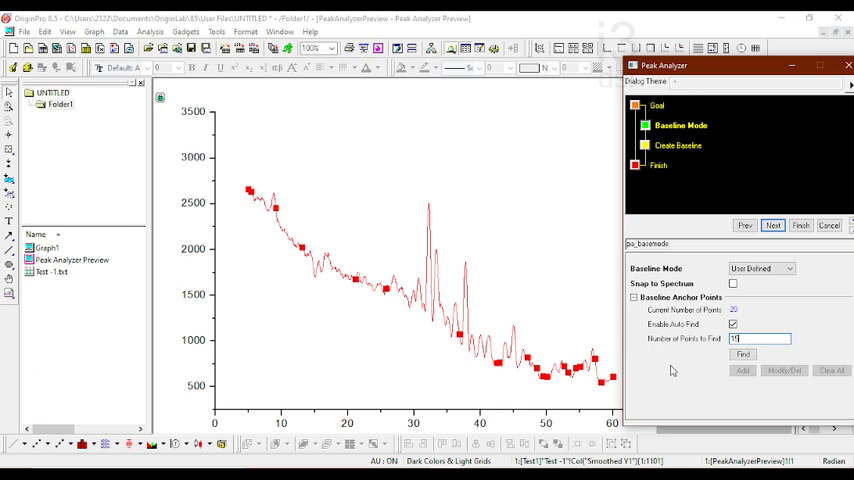
pyautogui.click(743, 354)
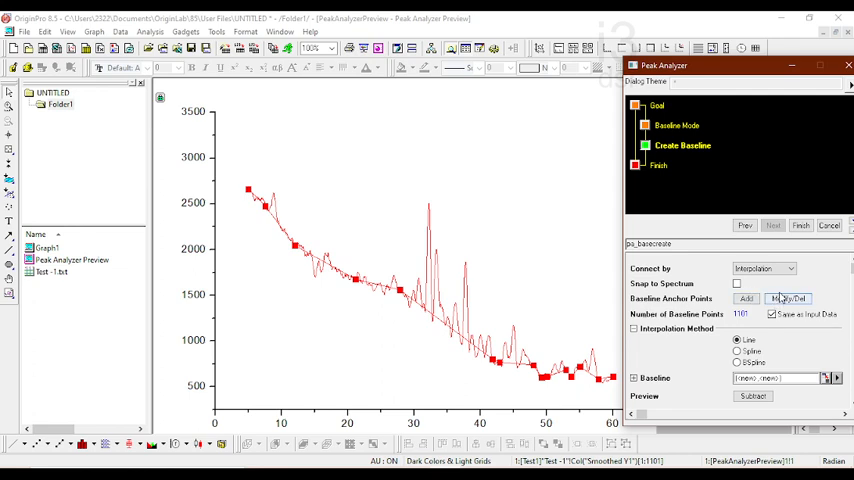
# - Enter Modify/Del mode and pick the anchor point near x=28 to move
pyautogui.click(788, 298)
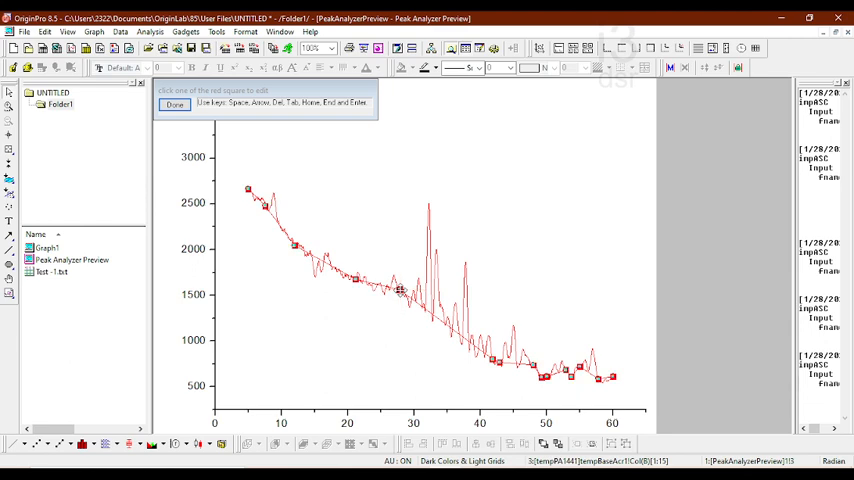
pyautogui.moveTo(397, 308)
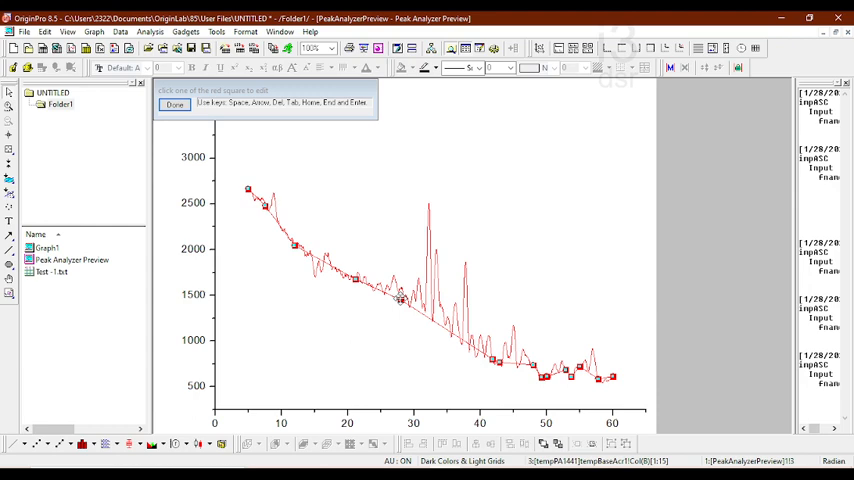
pyautogui.click(400, 296)
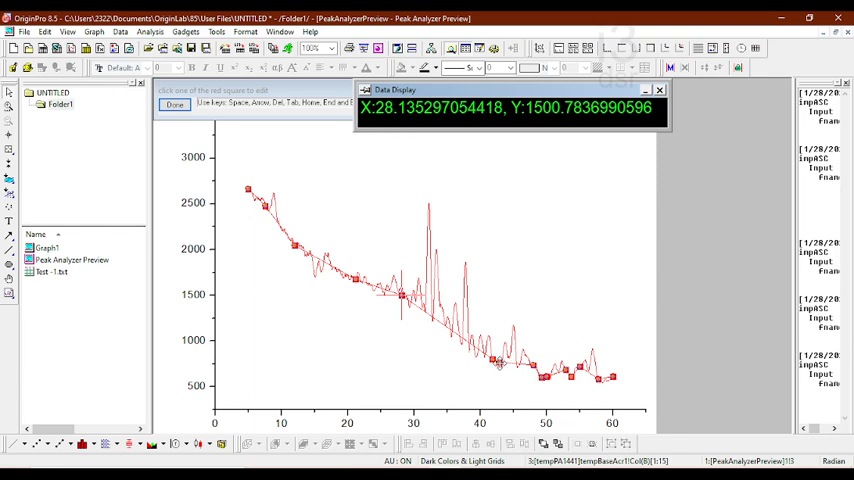
pyautogui.moveTo(390, 240)
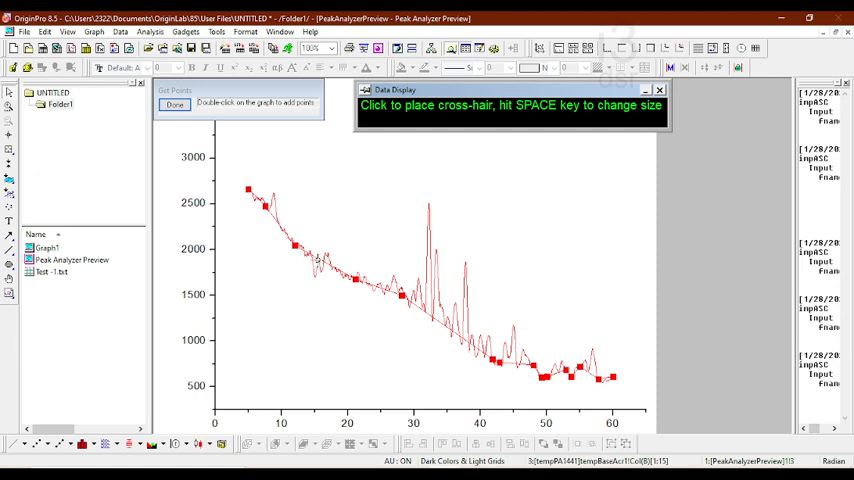
# - Add anchor points along the spectrum bottom, near x=15, 18, 24, 26, 30 and beyond
pyautogui.click(305, 256)
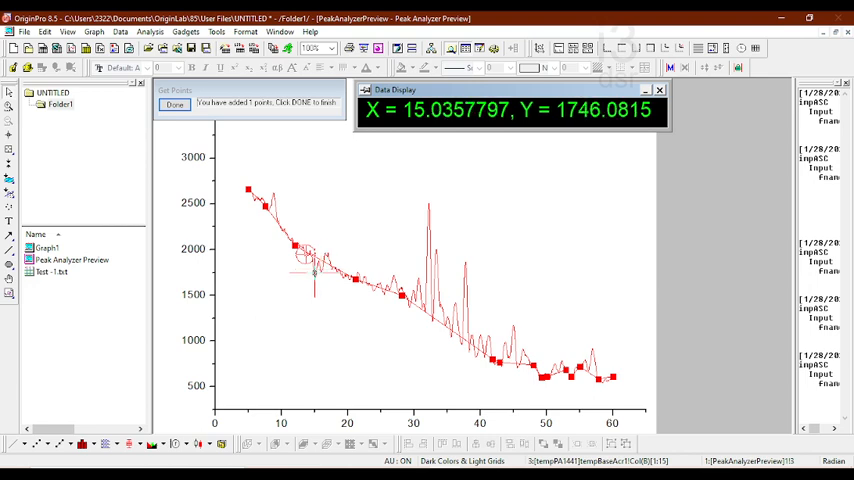
pyautogui.click(313, 273)
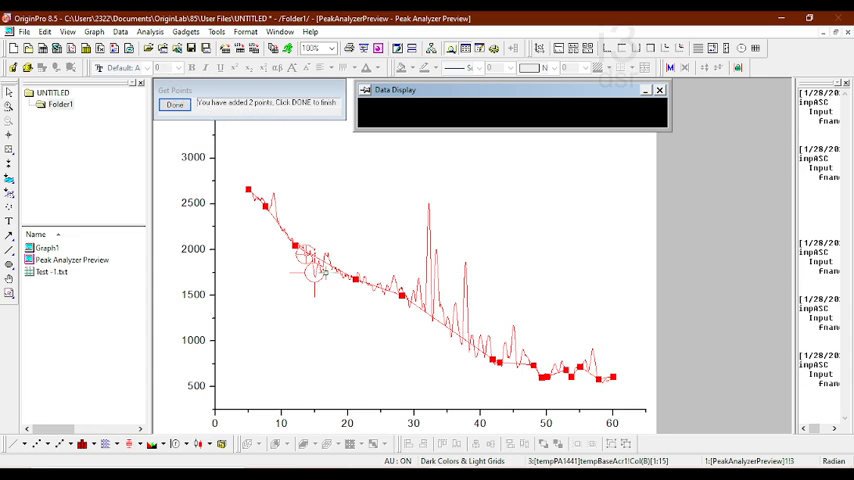
pyautogui.click(331, 269)
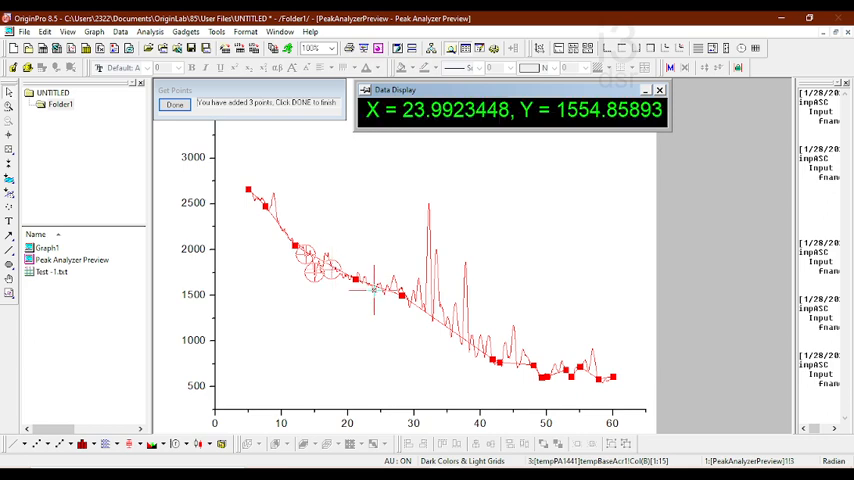
pyautogui.click(383, 291)
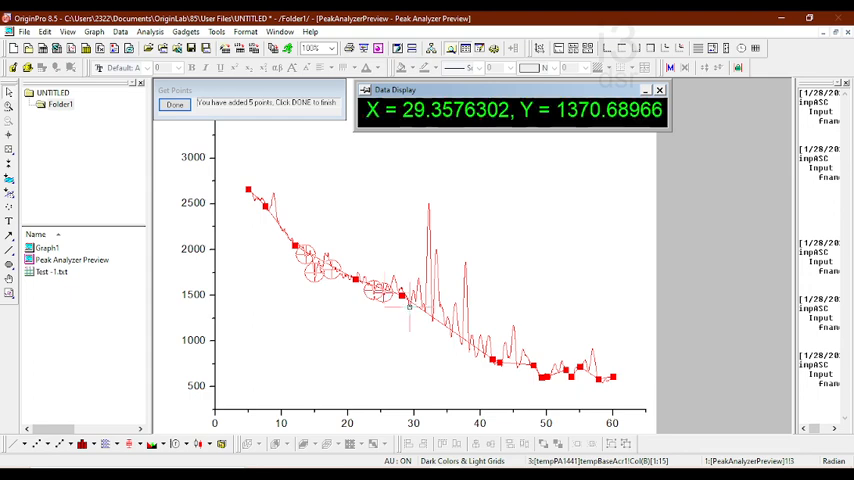
pyautogui.click(408, 305)
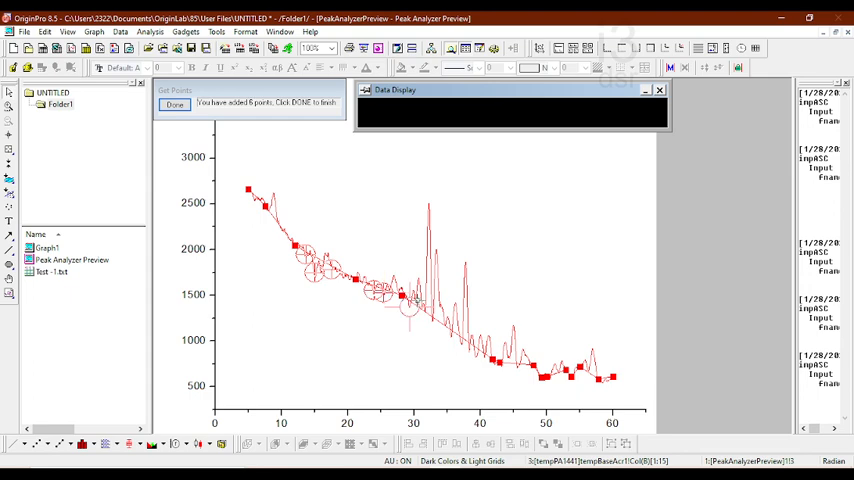
pyautogui.click(420, 305)
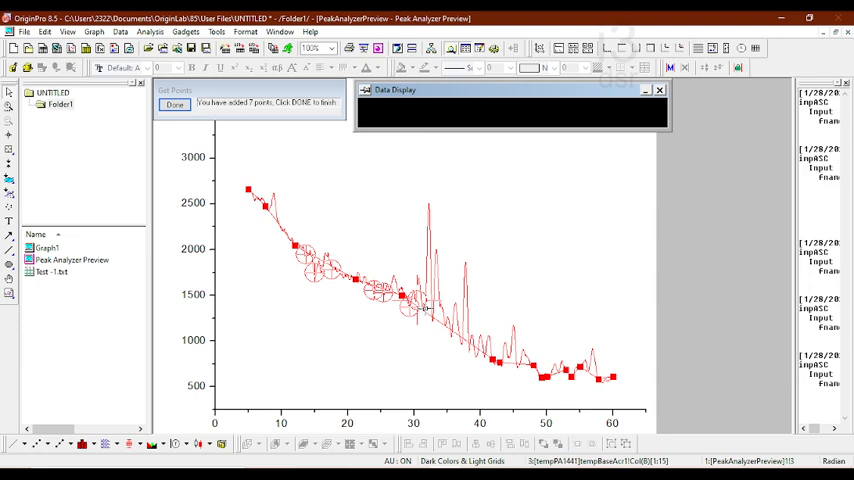
pyautogui.click(425, 315)
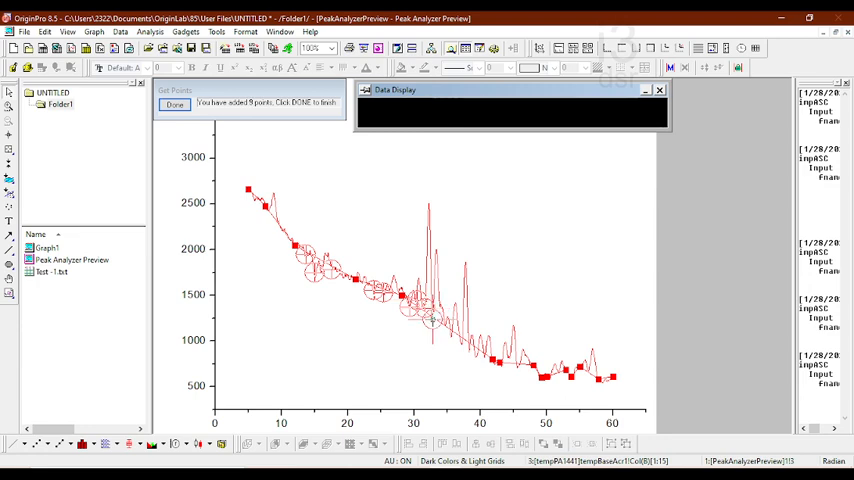
pyautogui.click(441, 320)
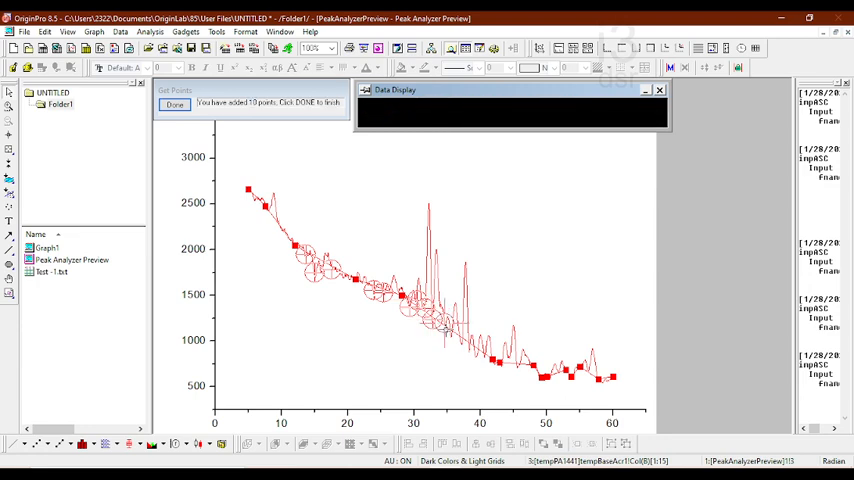
pyautogui.click(448, 335)
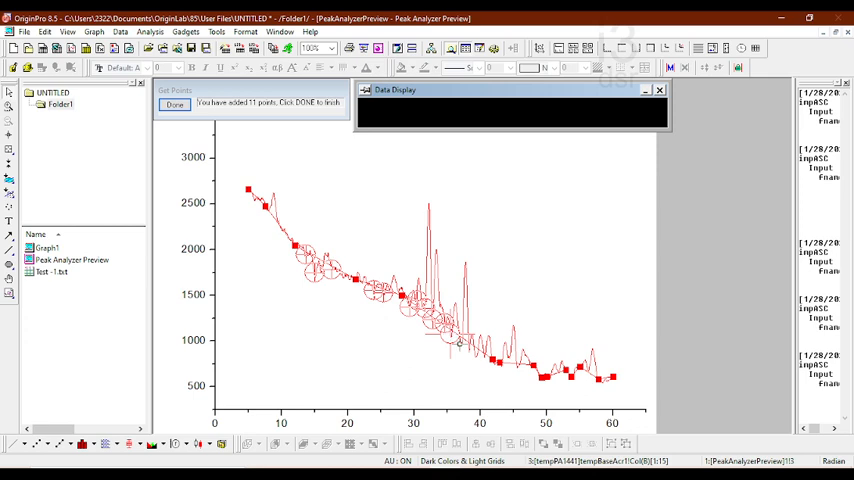
pyautogui.click(460, 345)
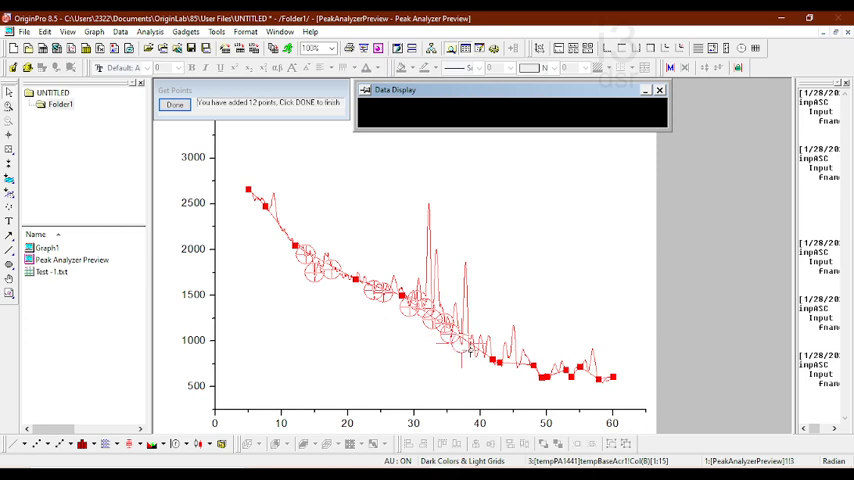
pyautogui.click(468, 350)
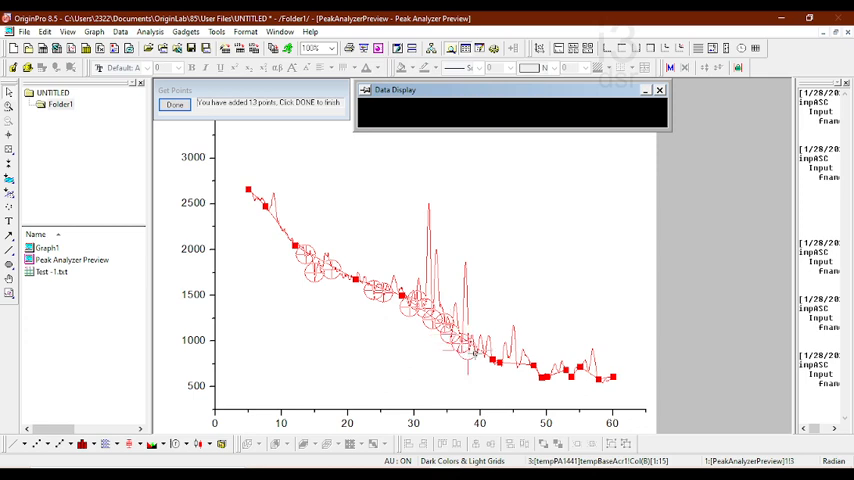
pyautogui.click(478, 357)
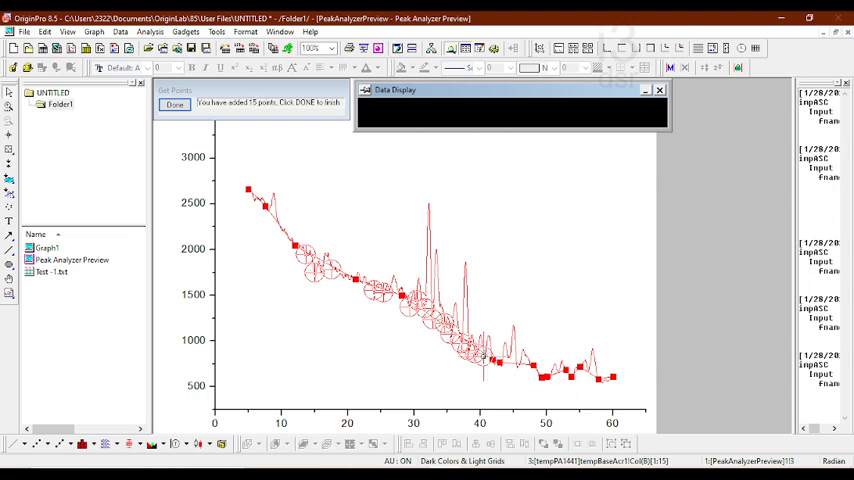
pyautogui.click(505, 358)
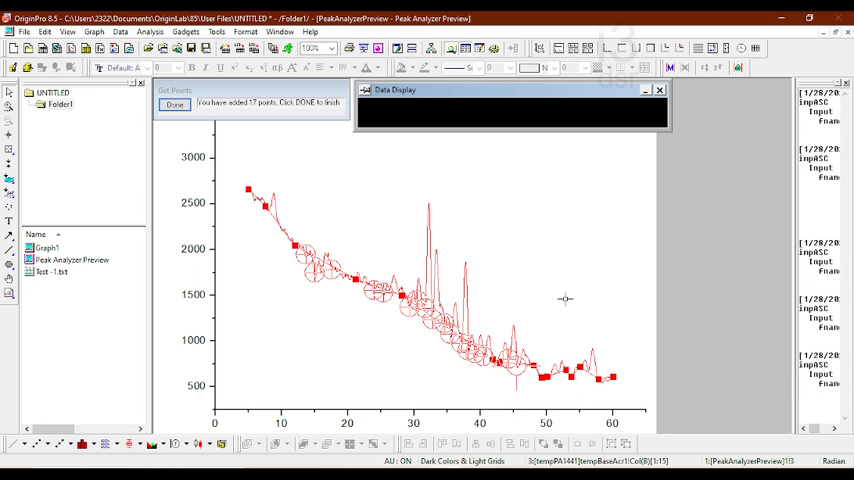
pyautogui.moveTo(362, 220)
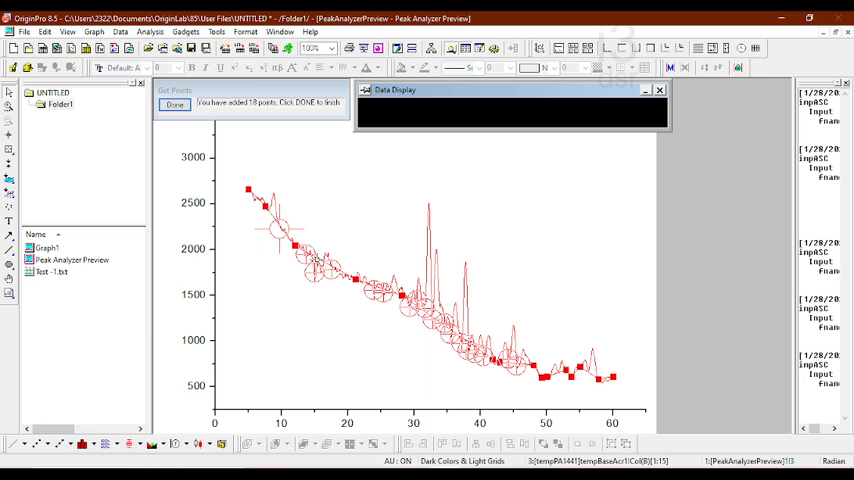
pyautogui.moveTo(255, 197)
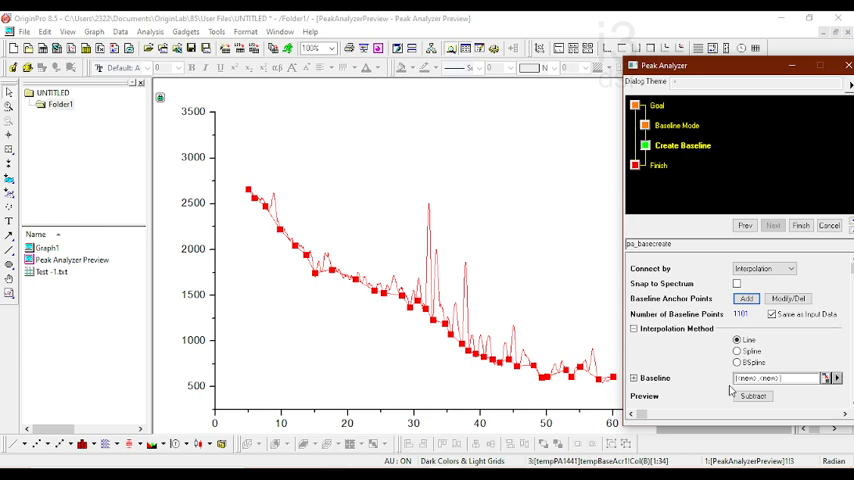
pyautogui.moveTo(321, 276)
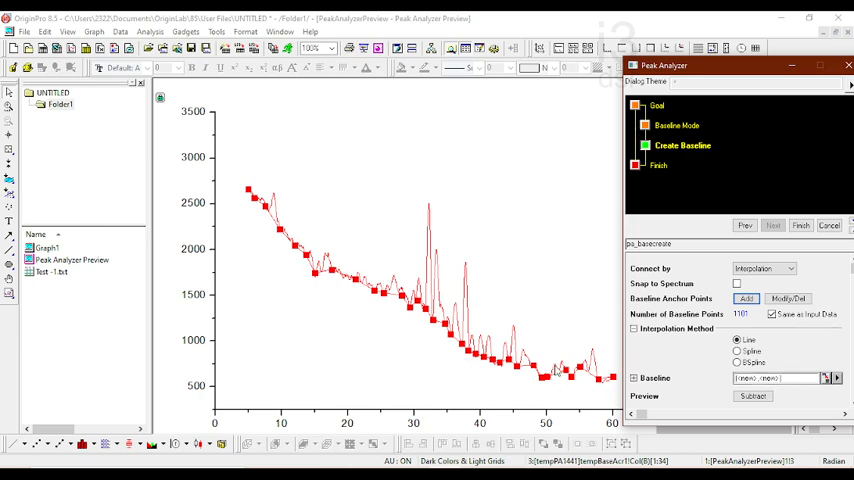
pyautogui.moveTo(290, 235)
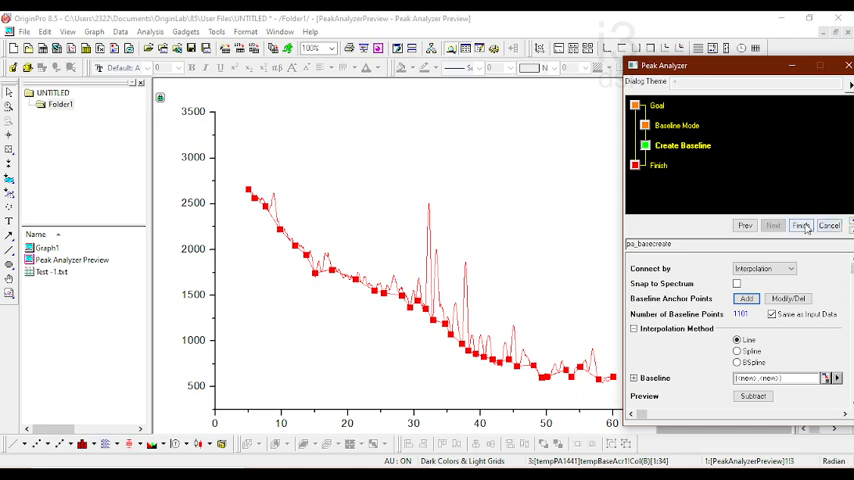
# - Click Finish in Peak Analyzer to output the baseline columns to Test-1
pyautogui.click(801, 225)
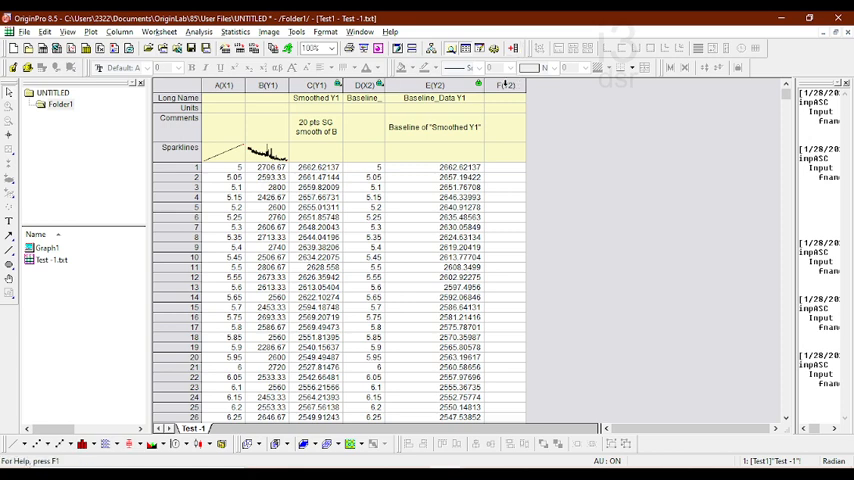
# - Select the empty column F in the Test-1 worksheet and bring up the Column menu
pyautogui.click(504, 84)
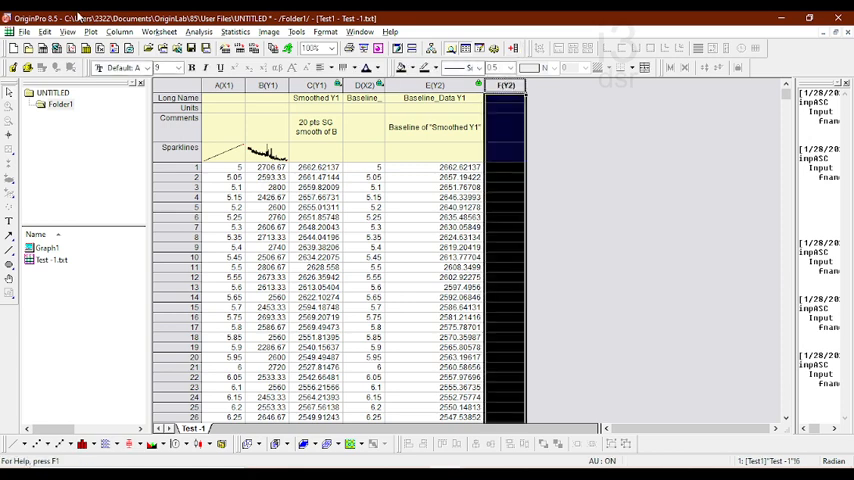
pyautogui.click(315, 167)
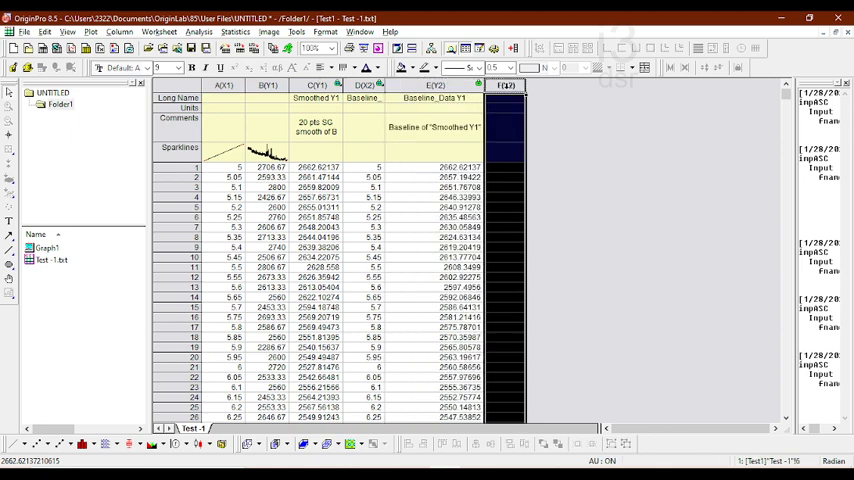
pyautogui.click(119, 31)
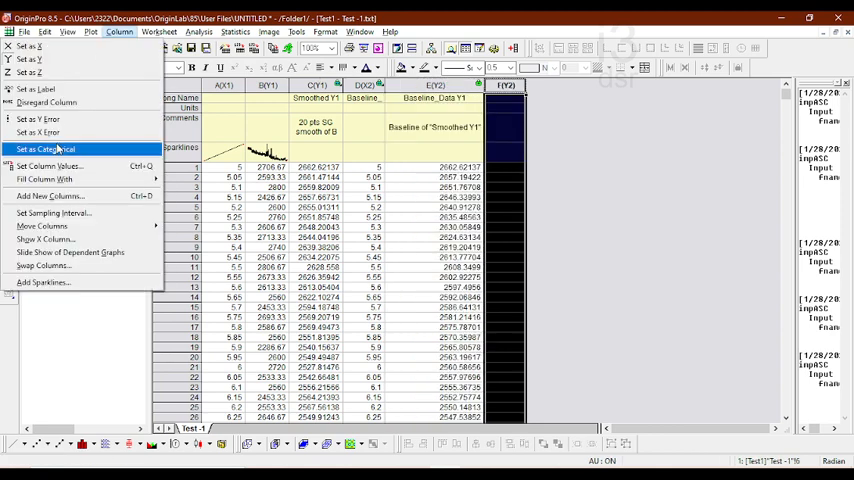
# - Fill column F using Set Column Values with the formula Col(C)-Col(E)
pyautogui.click(49, 166)
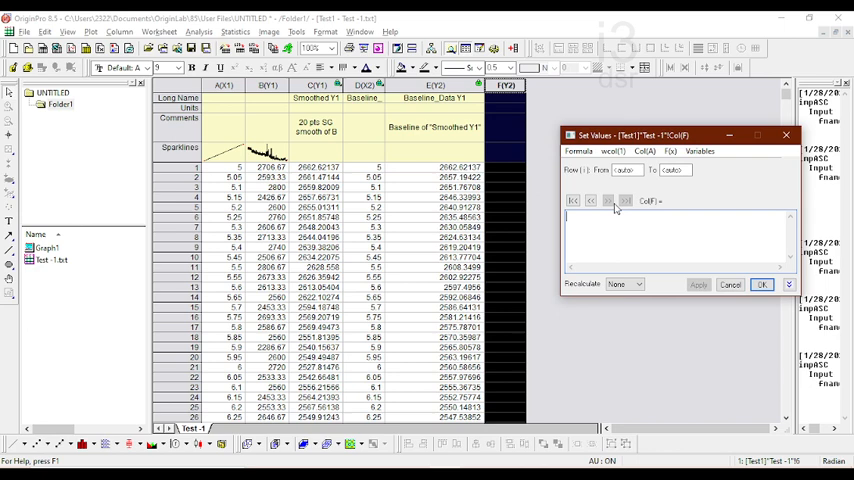
pyautogui.write('Col')
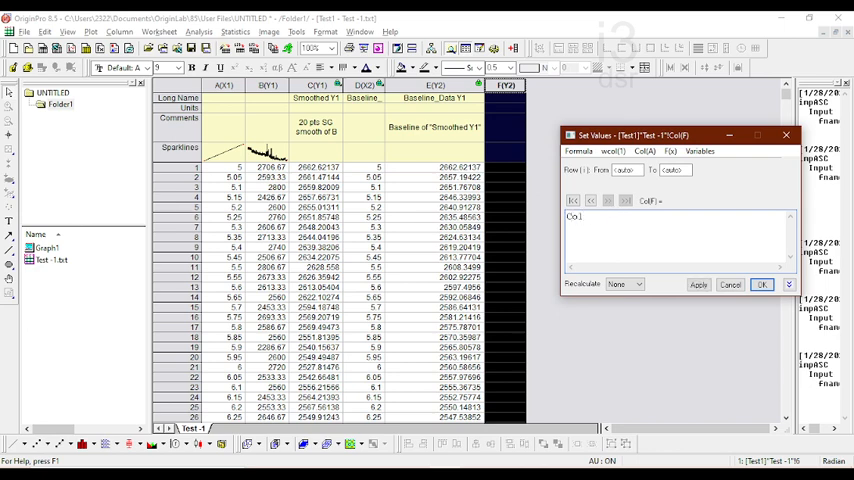
pyautogui.write('(')
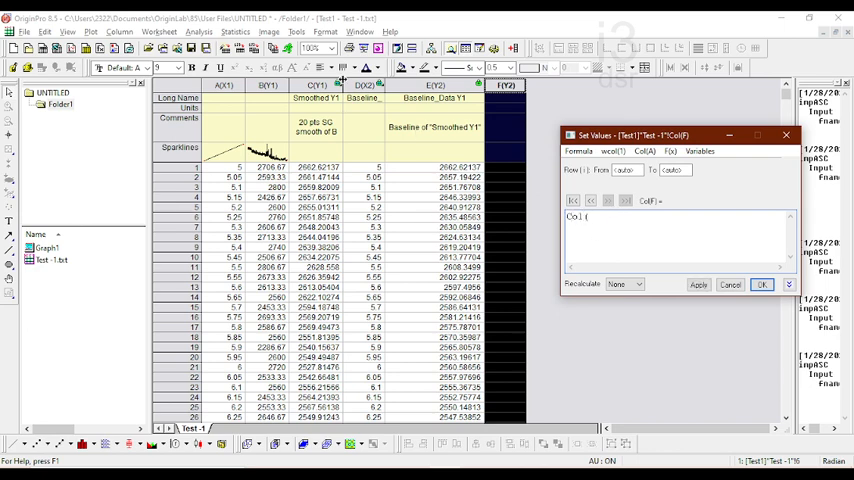
pyautogui.write('C')
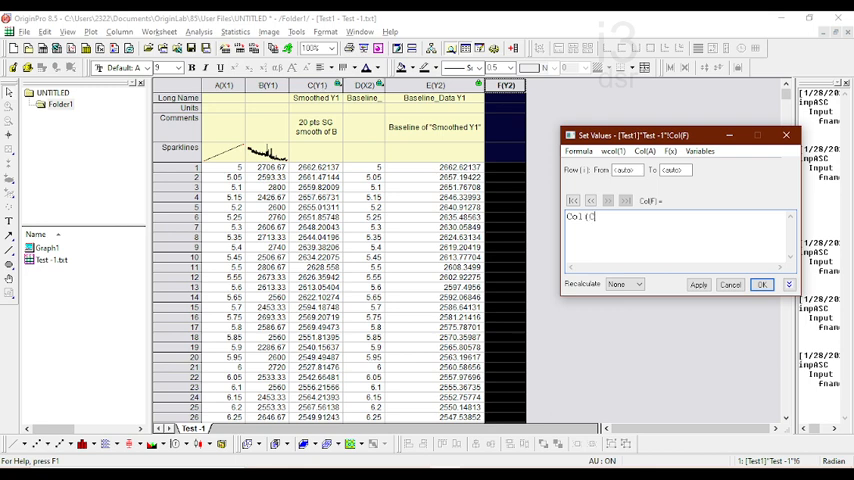
pyautogui.write(') -')
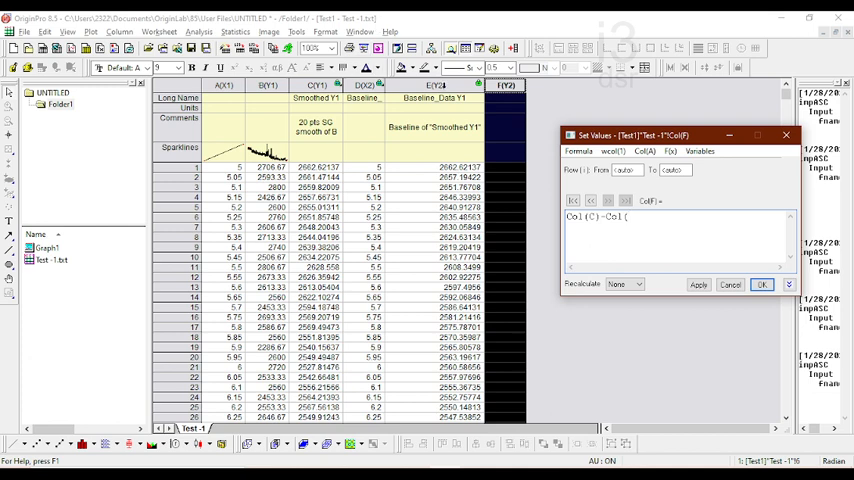
pyautogui.write('E)')
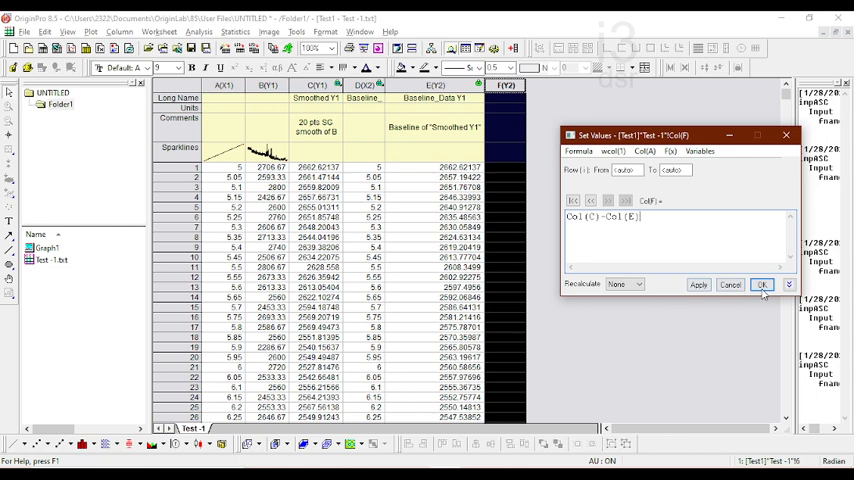
pyautogui.click(762, 285)
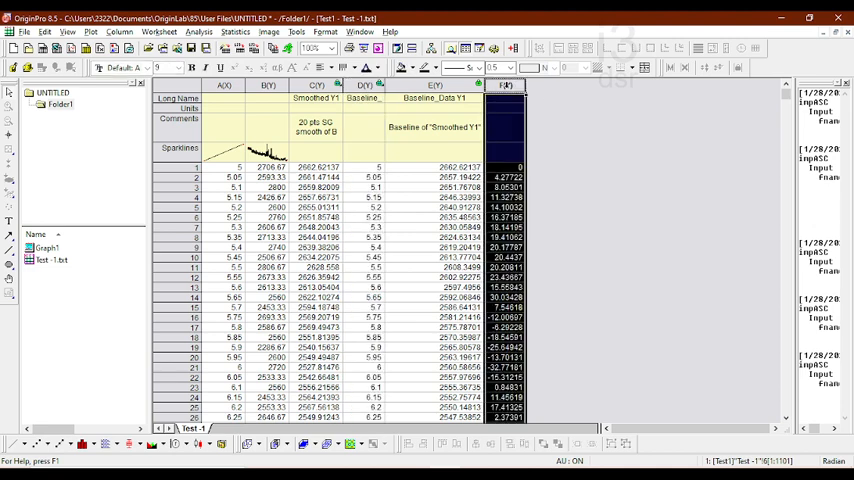
# - Plot the baseline-subtracted column F as a line spectrum in Graph2
pyautogui.click(224, 85)
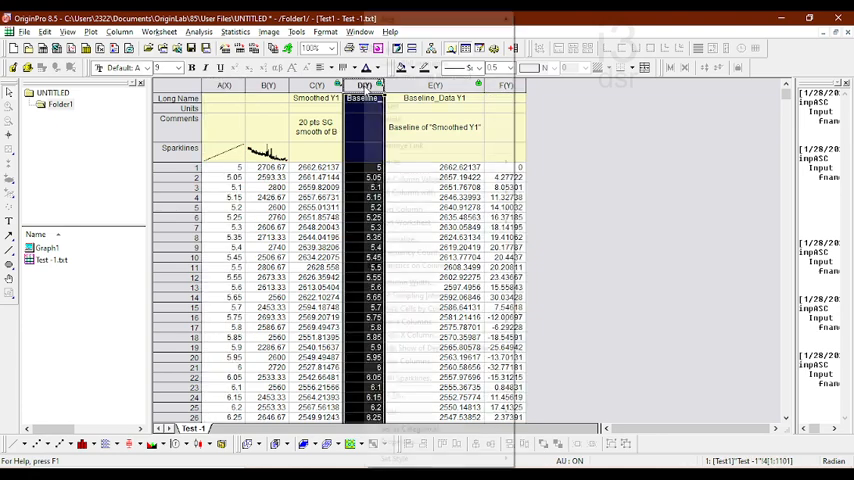
pyautogui.rightClick(365, 96)
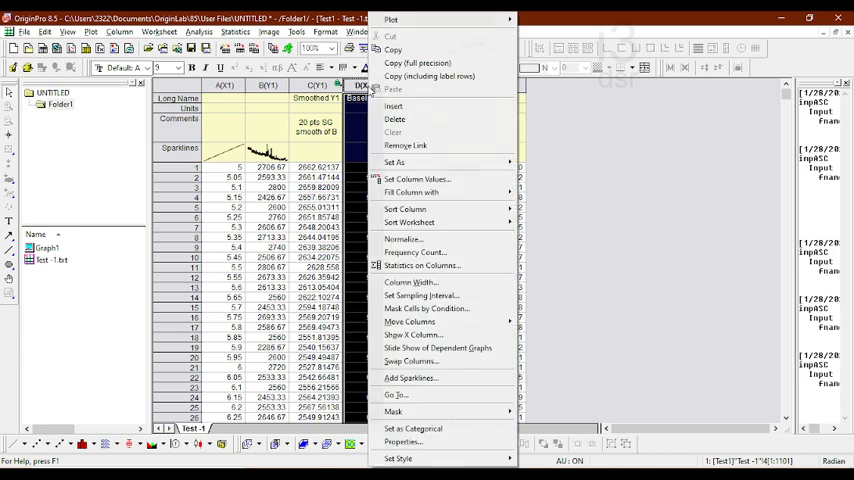
pyautogui.click(393, 162)
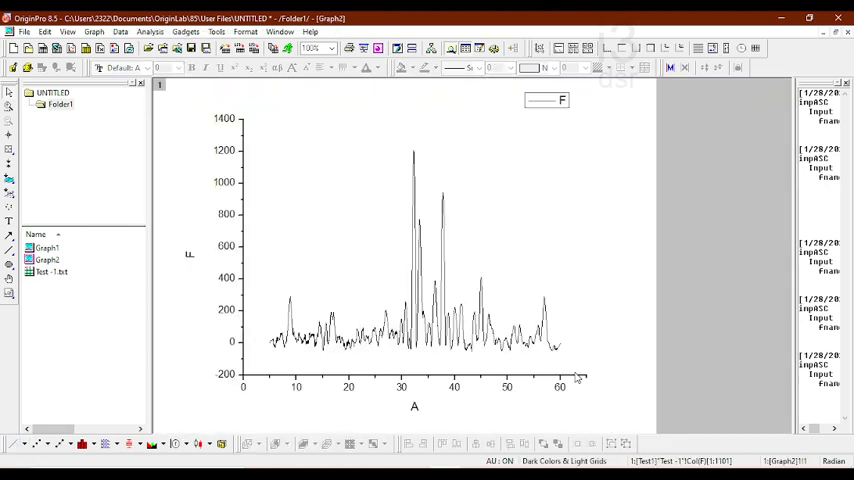
pyautogui.moveTo(575, 377)
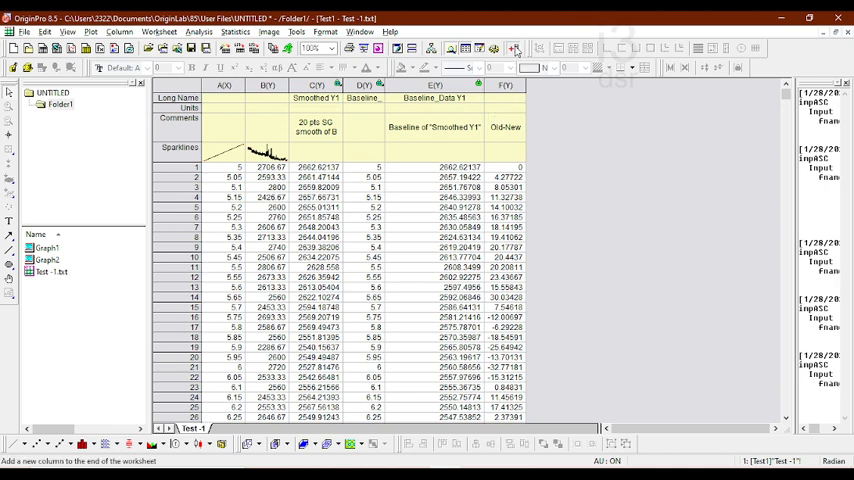
# - Add column G commented New-Old and fill it with Col(E)-Col(C)
pyautogui.click(512, 48)
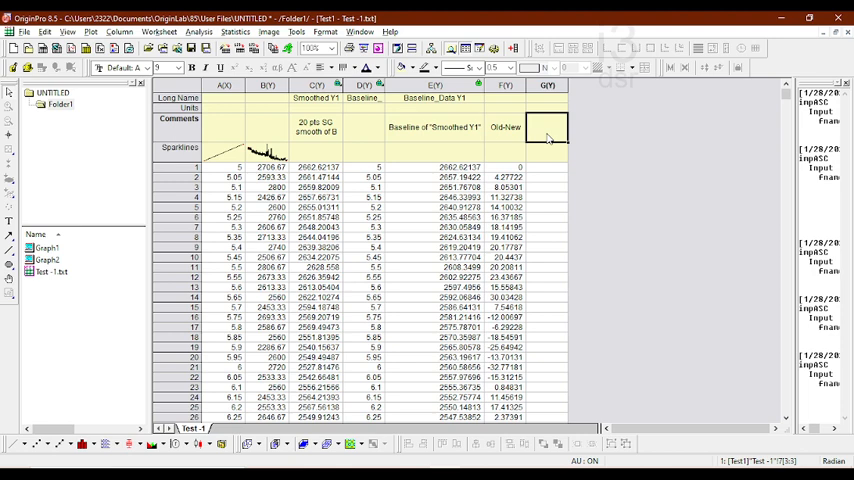
pyautogui.write('New-Old')
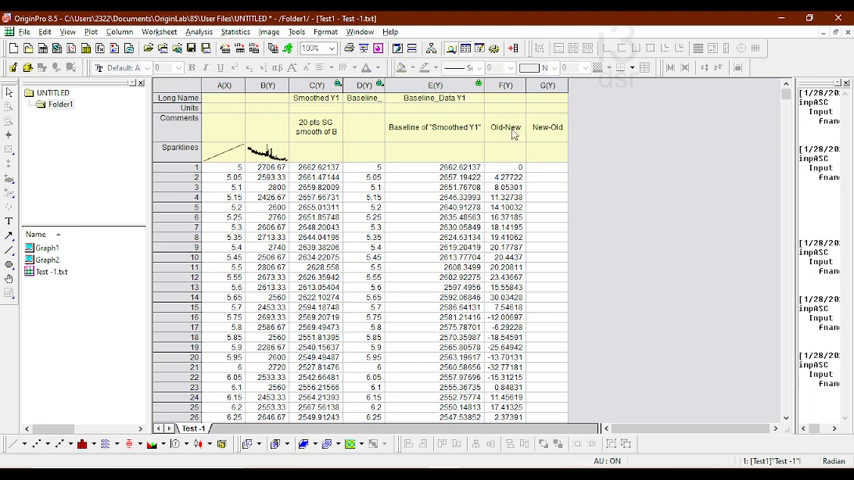
pyautogui.click(547, 85)
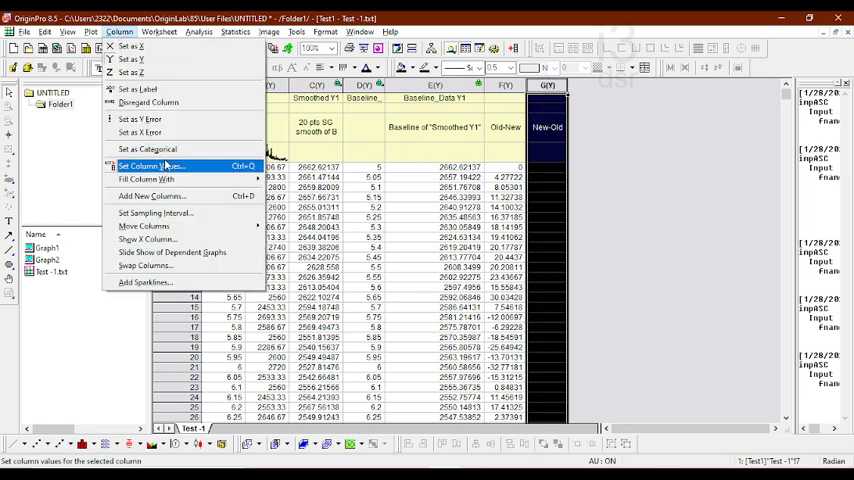
pyautogui.click(146, 166)
pyautogui.write('Col(')
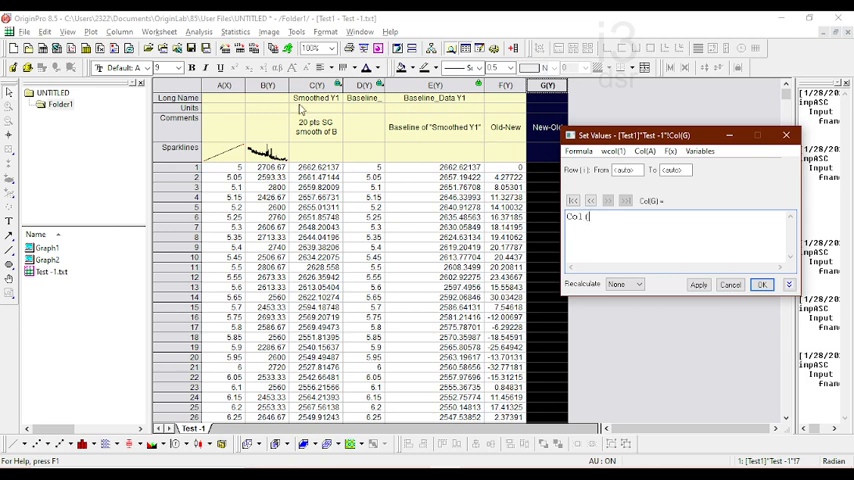
pyautogui.write('B')
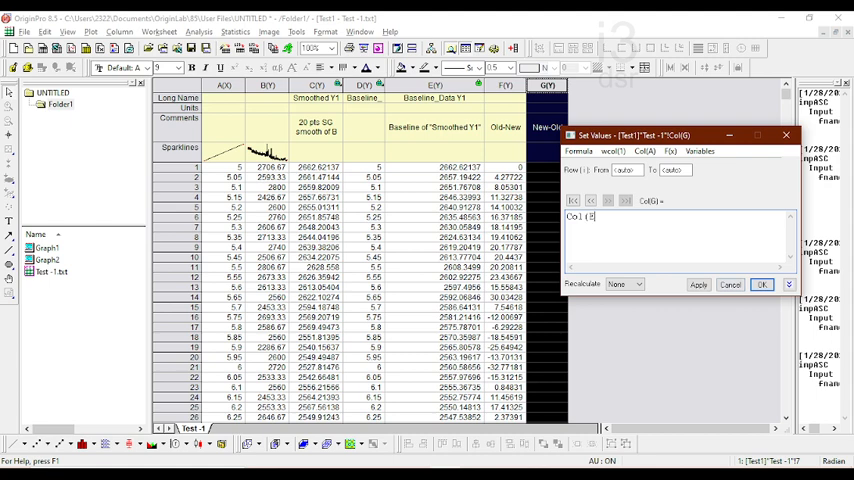
pyautogui.write('-C')
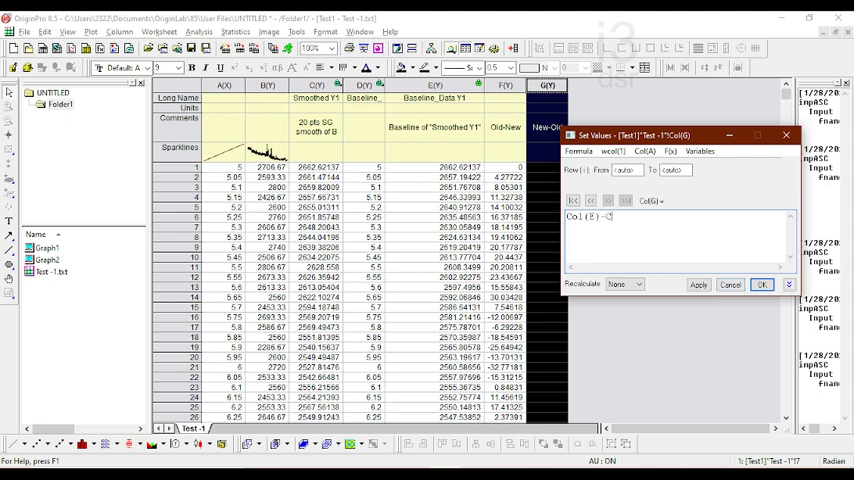
pyautogui.write('o')
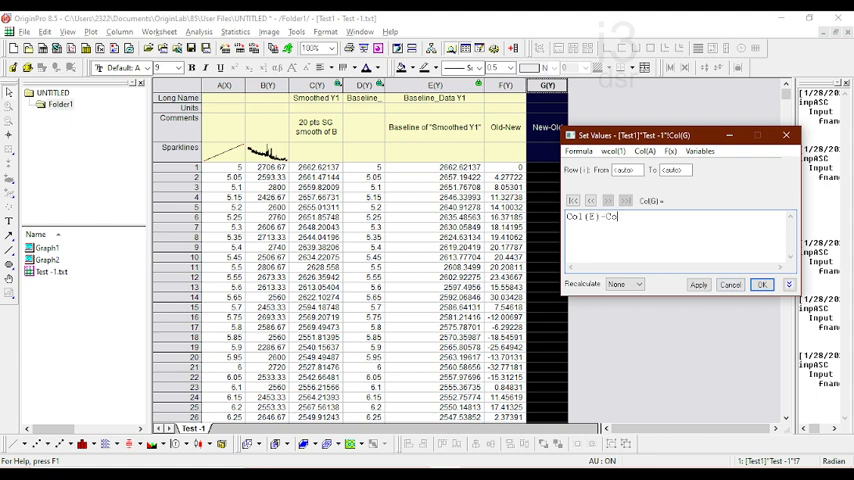
pyautogui.write('l(C')
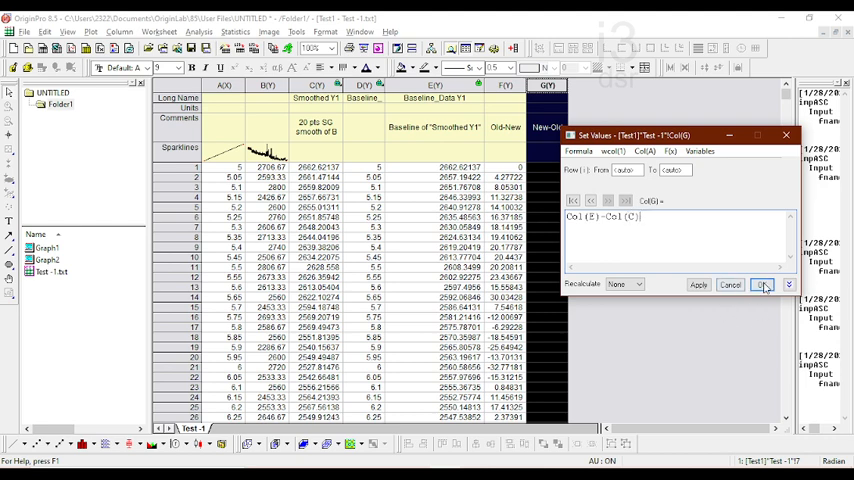
pyautogui.click(762, 284)
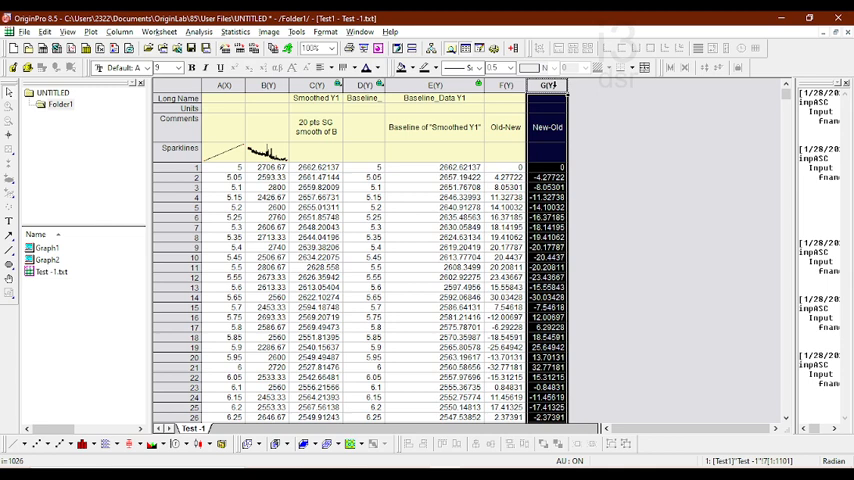
# - Line-plot New-Old alone, then overlay Old-New and New-Old together in Graph4
pyautogui.click(224, 85)
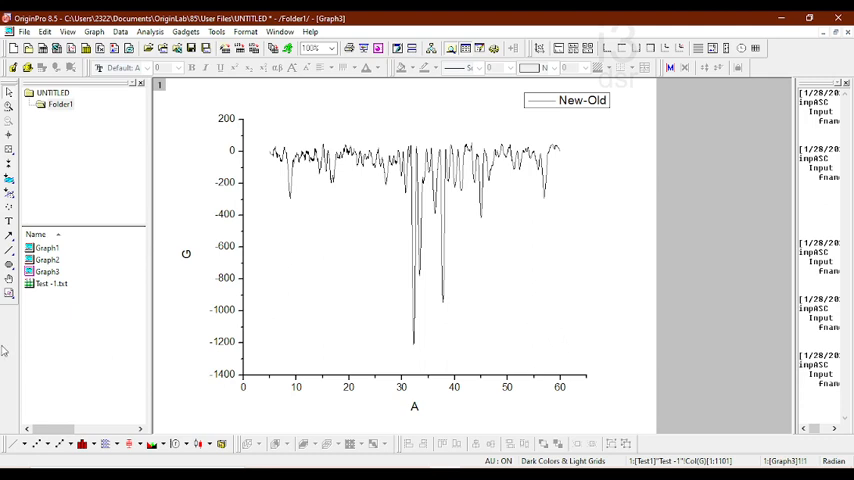
pyautogui.moveTo(65, 318)
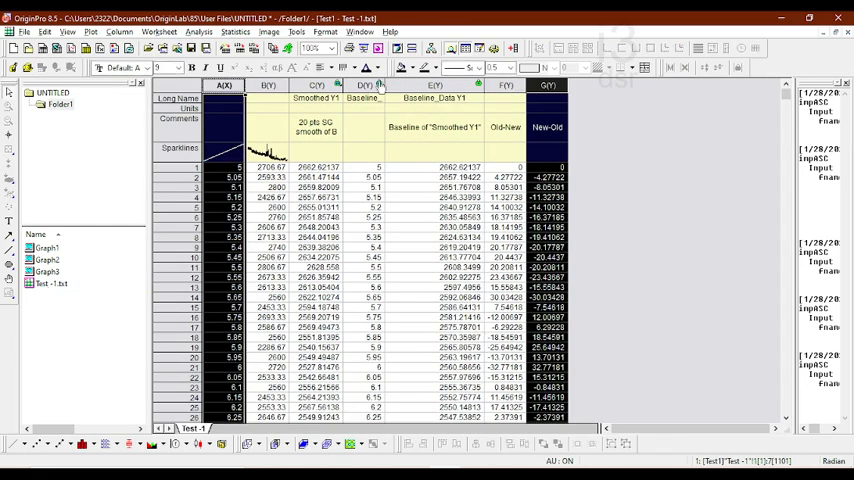
pyautogui.rightClick(364, 85)
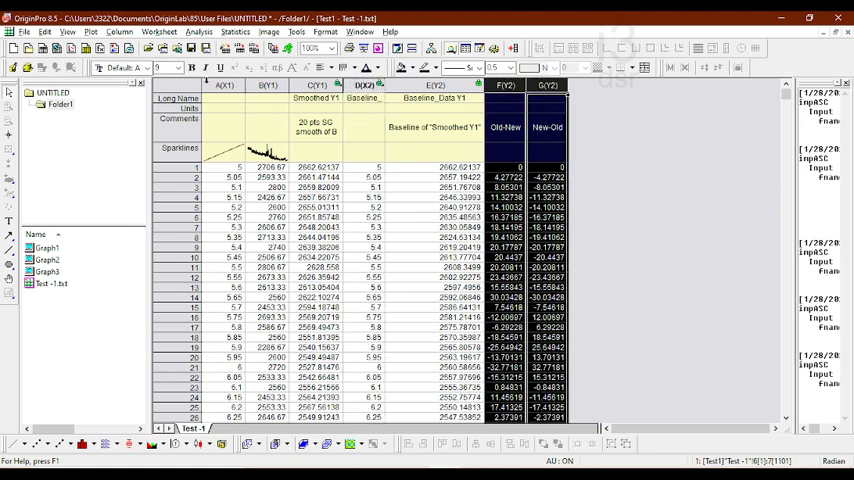
pyautogui.click(224, 84)
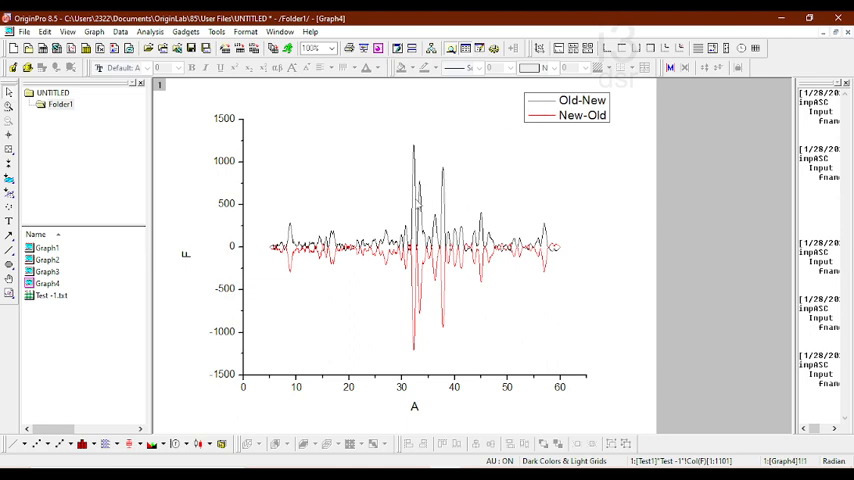
pyautogui.moveTo(400, 341)
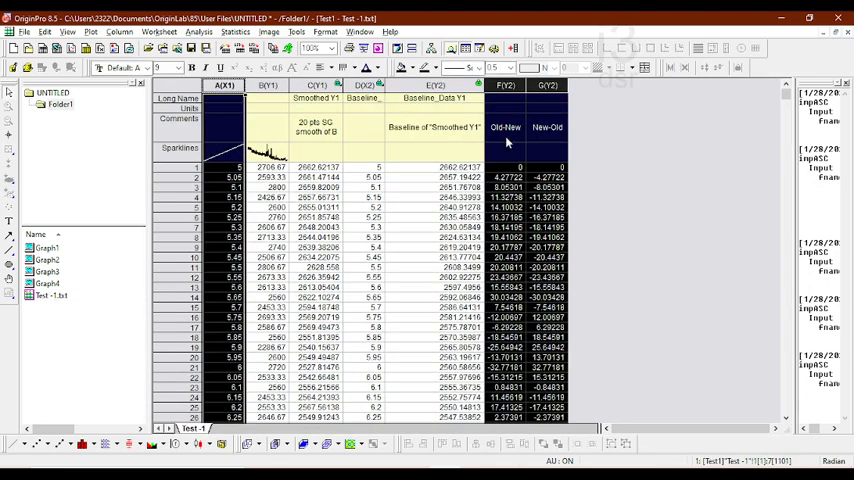
# - Delete Graph3 and Graph4 from Project Explorer, confirming each deletion
pyautogui.click(505, 84)
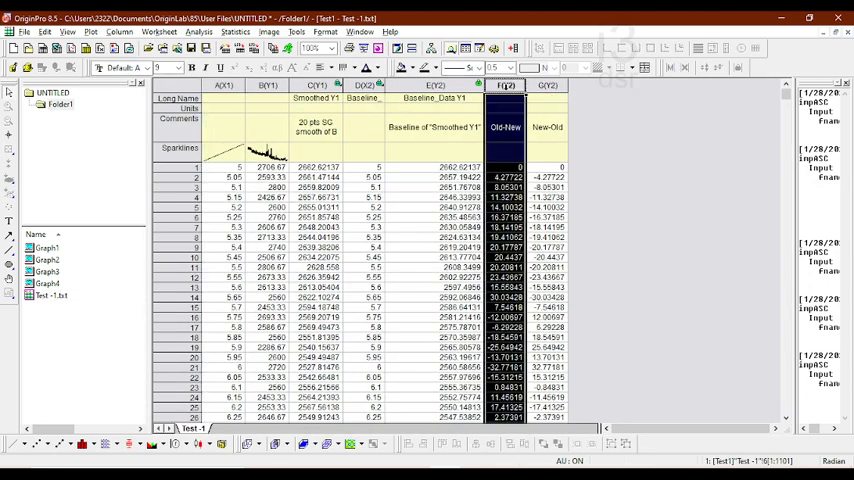
pyautogui.rightClick(547, 85)
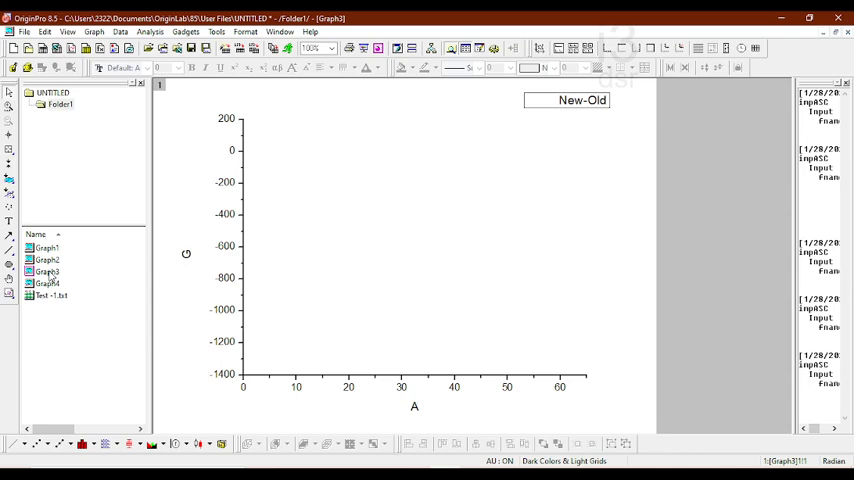
pyautogui.rightClick(47, 283)
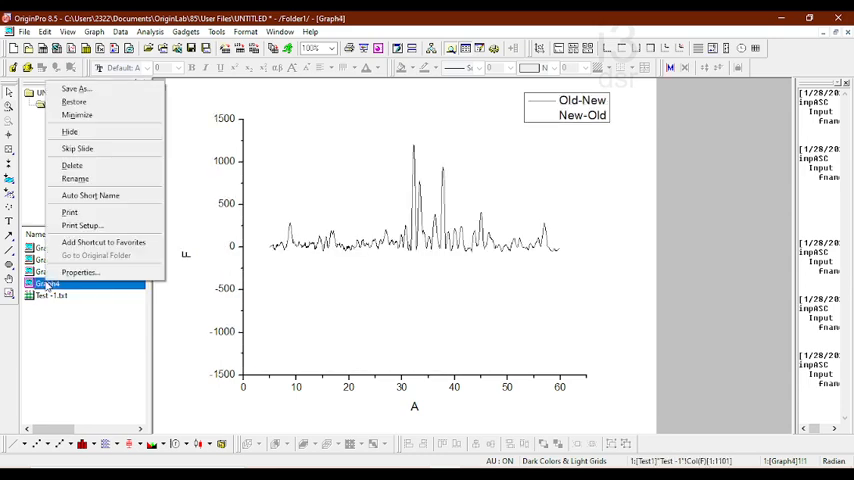
pyautogui.click(72, 165)
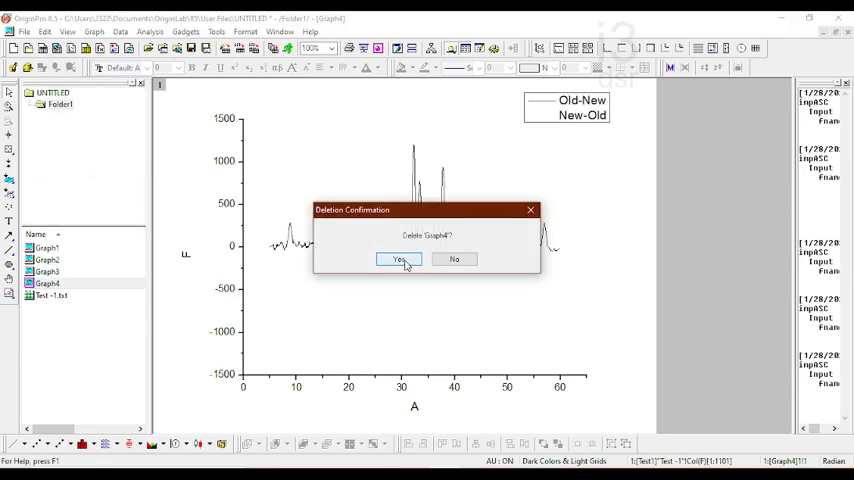
pyautogui.click(399, 260)
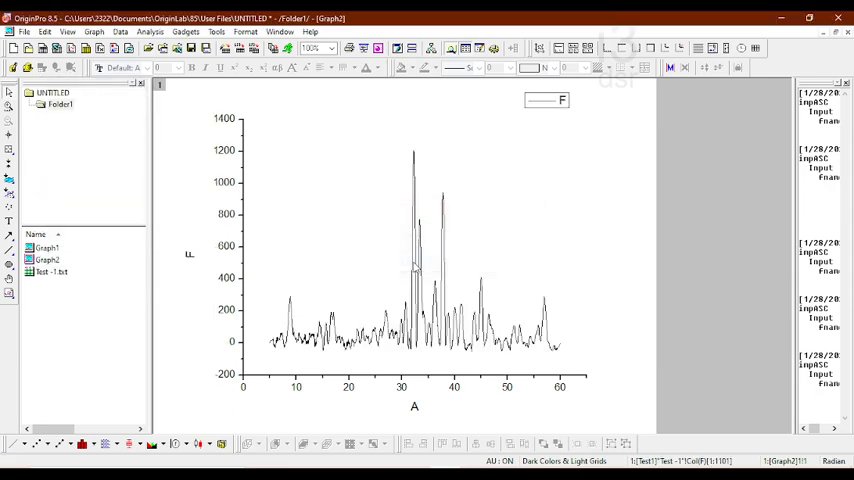
pyautogui.click(47, 259)
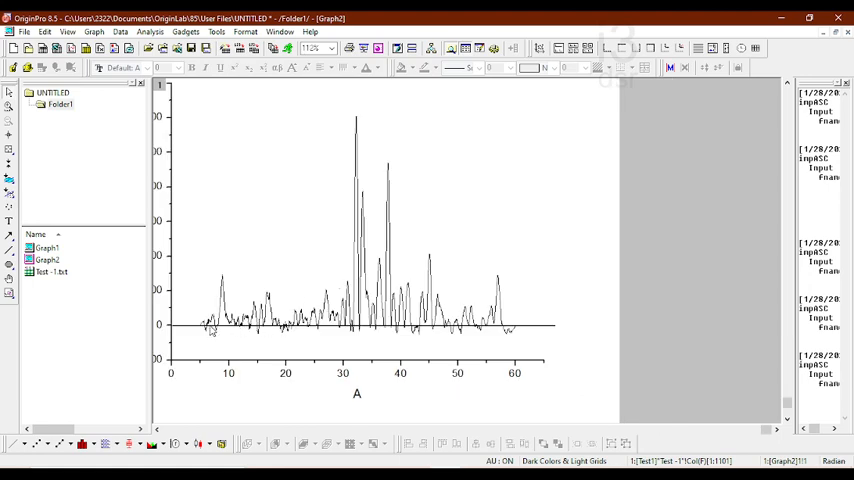
pyautogui.moveTo(408, 352)
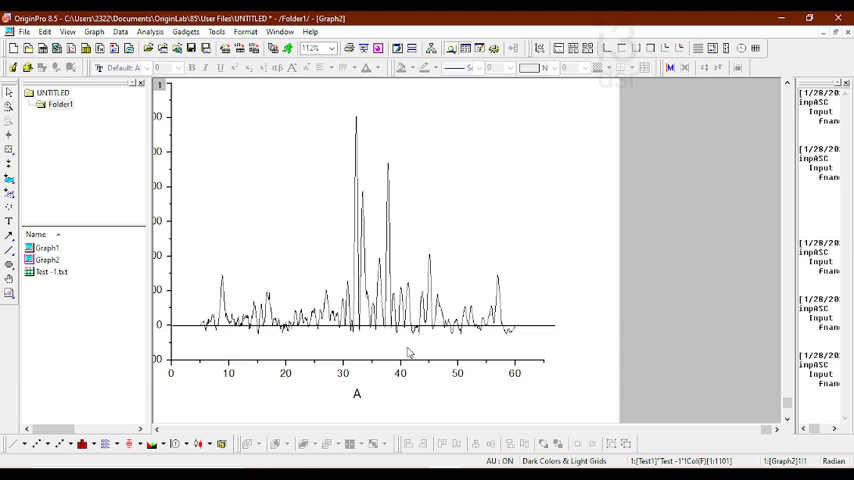
pyautogui.moveTo(285, 292)
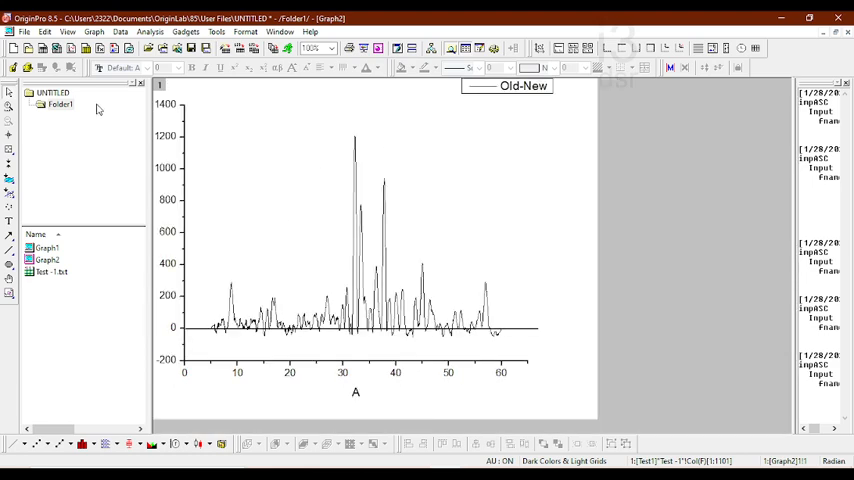
pyautogui.moveTo(198, 335)
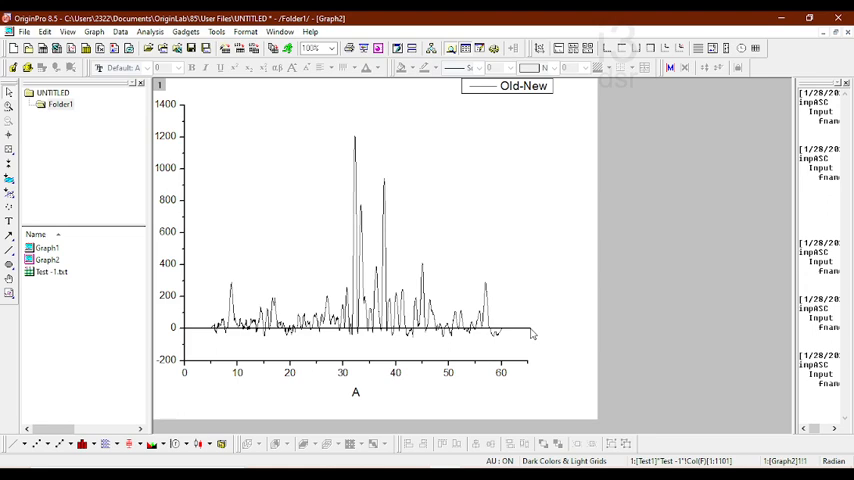
pyautogui.moveTo(530, 333)
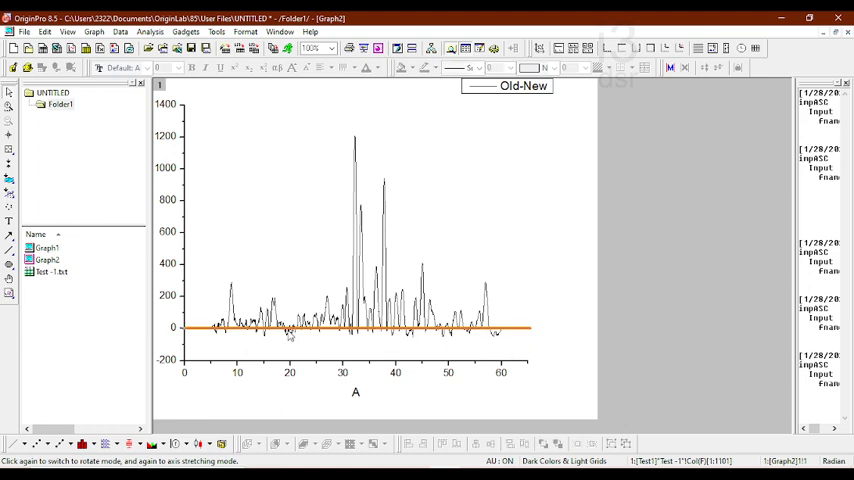
pyautogui.moveTo(336, 340)
pyautogui.write('0')
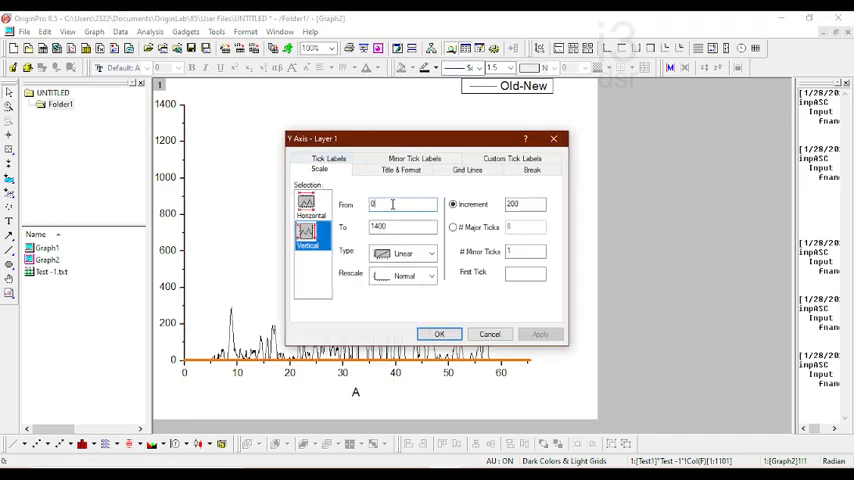
# - Try a Y-axis From value of 200, then cancel, keeping the −200 to 1400 range
pyautogui.write('200')
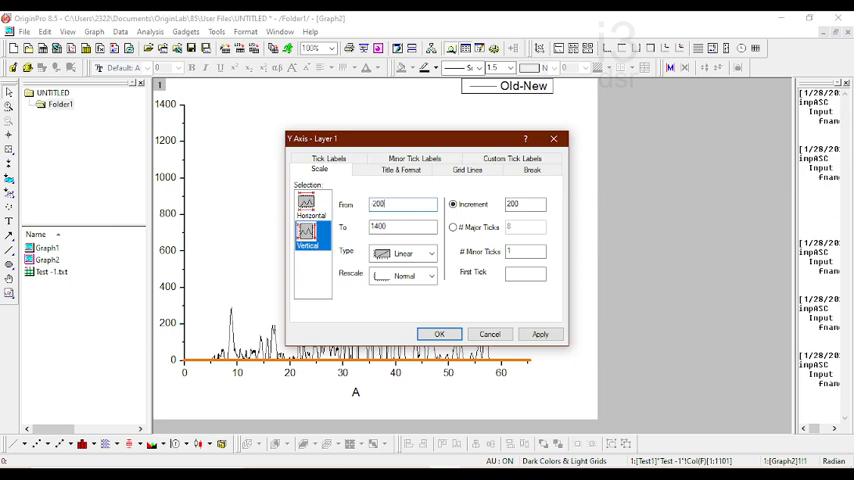
pyautogui.click(438, 333)
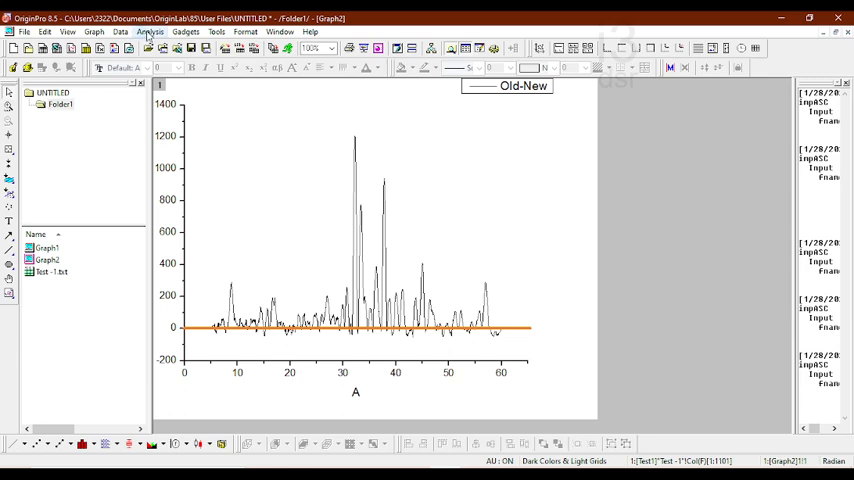
pyautogui.click(149, 31)
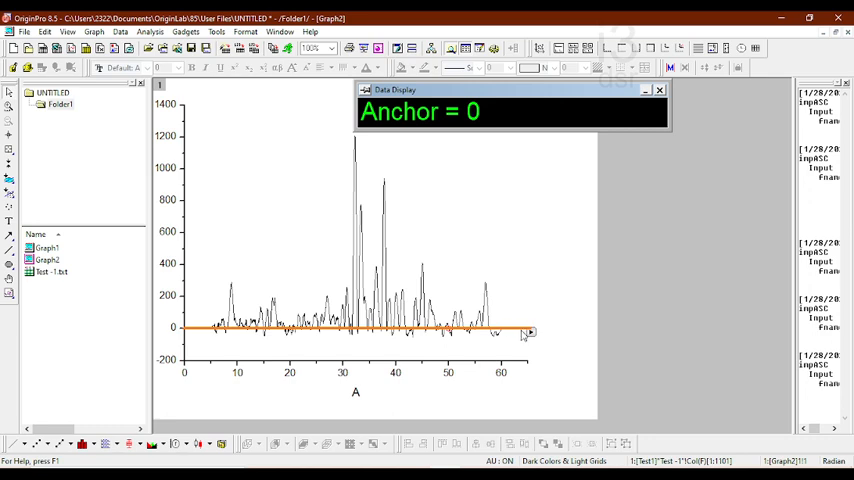
pyautogui.moveTo(525, 335)
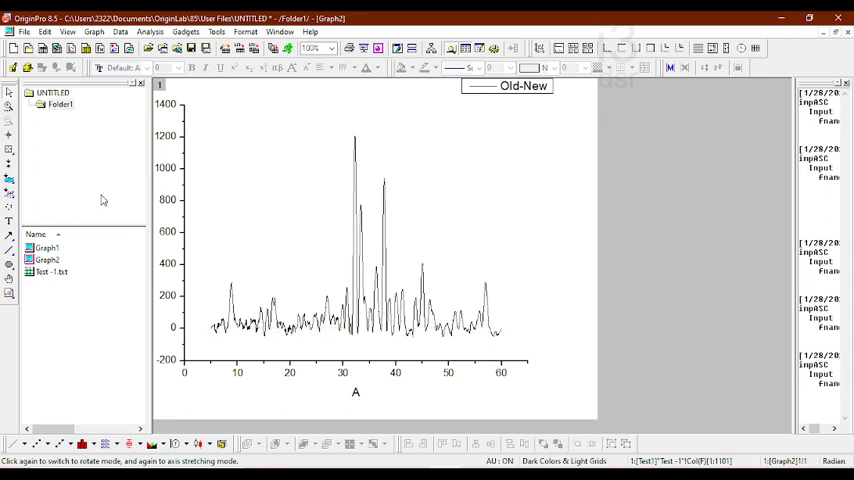
# - Vertically translate the Old-New curve upward by about 43 with Vertical Translate
pyautogui.click(149, 31)
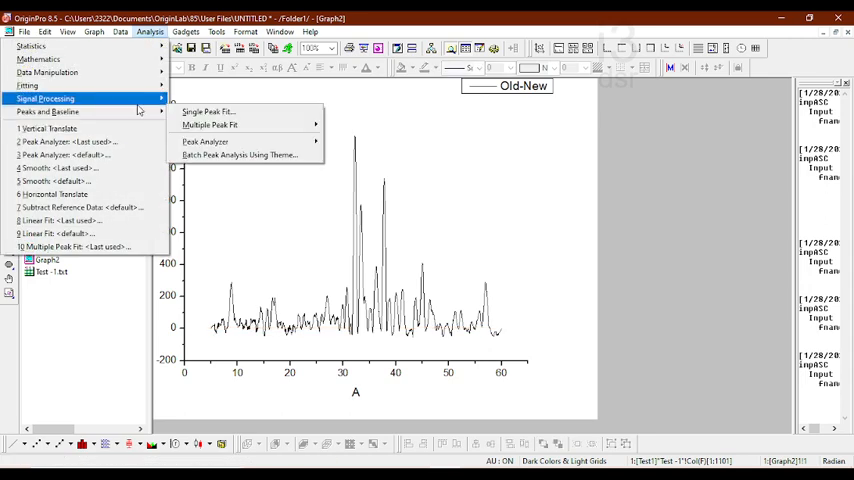
pyautogui.moveTo(46, 72)
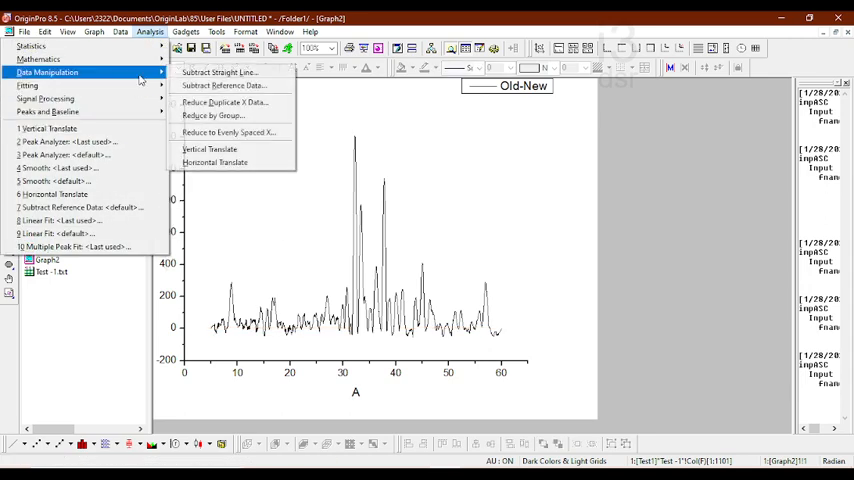
pyautogui.click(215, 162)
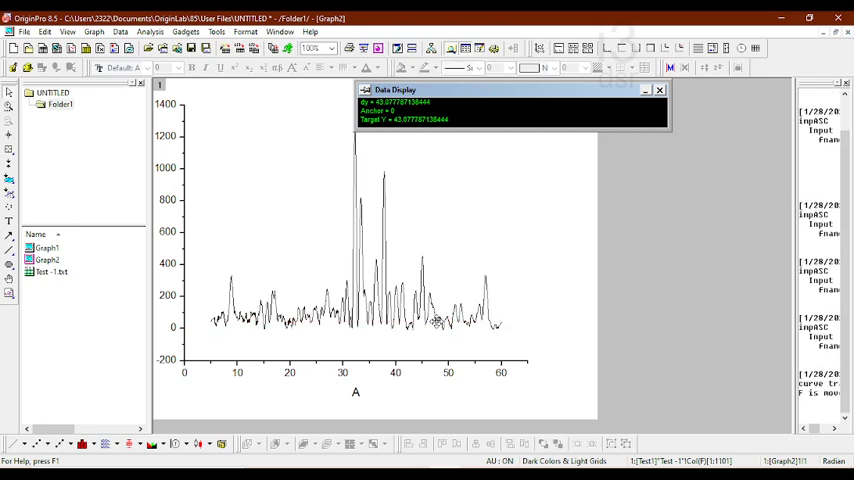
pyautogui.moveTo(180, 353)
pyautogui.write('0')
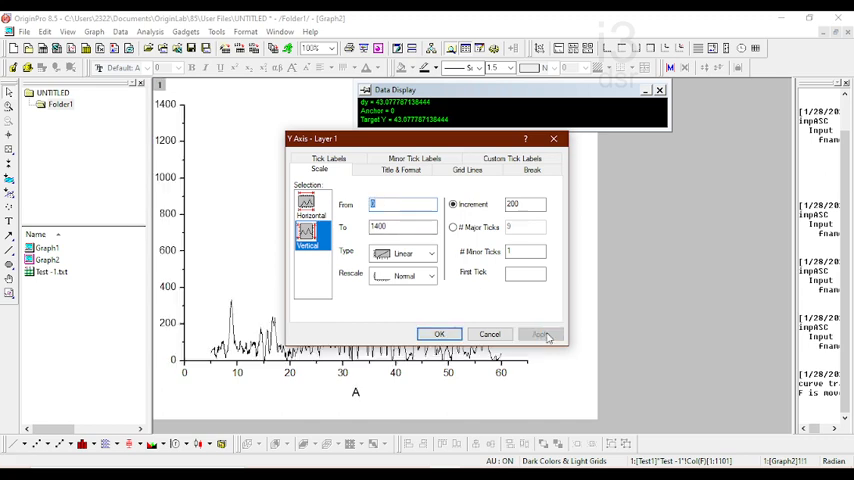
# - Start the Y axis at 0 and set the top axis major and minor ticks to None
pyautogui.click(438, 333)
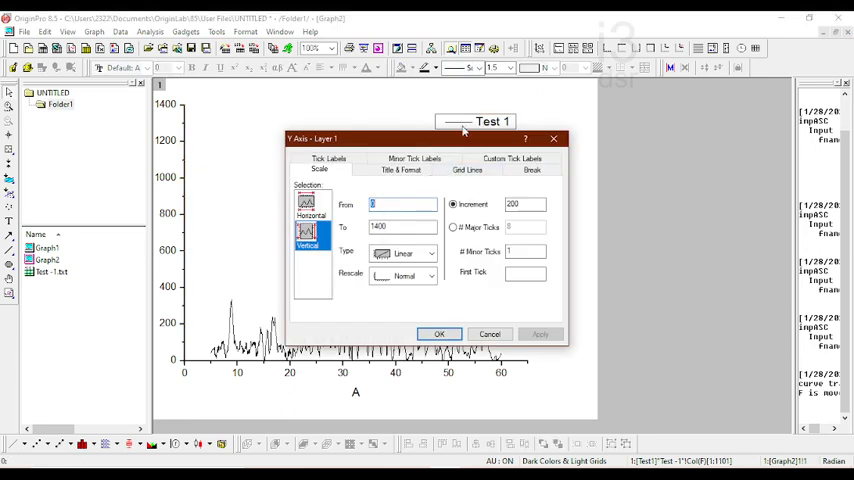
pyautogui.click(401, 169)
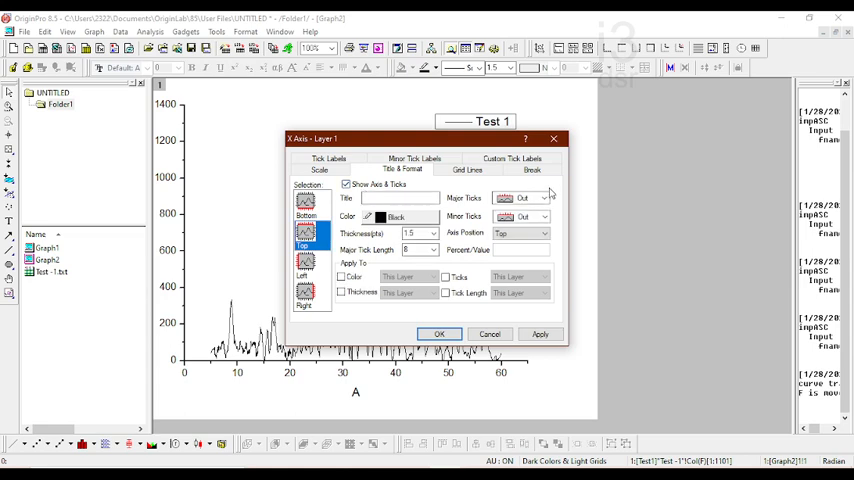
pyautogui.click(543, 197)
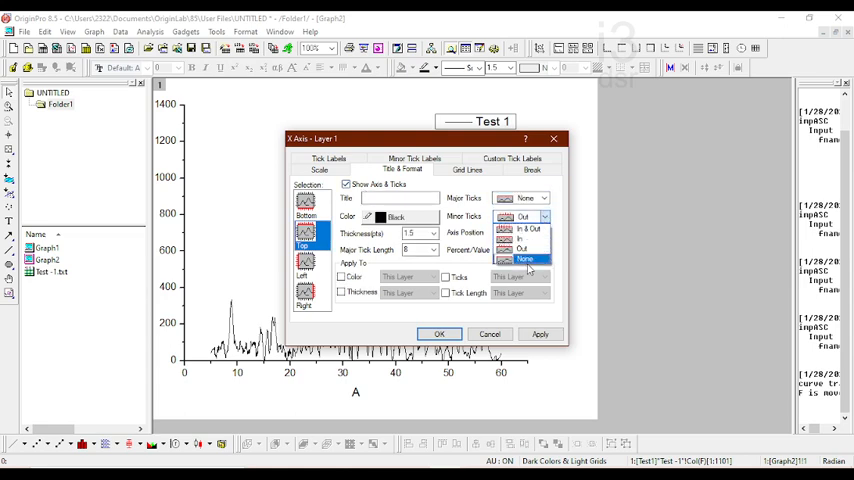
pyautogui.click(525, 258)
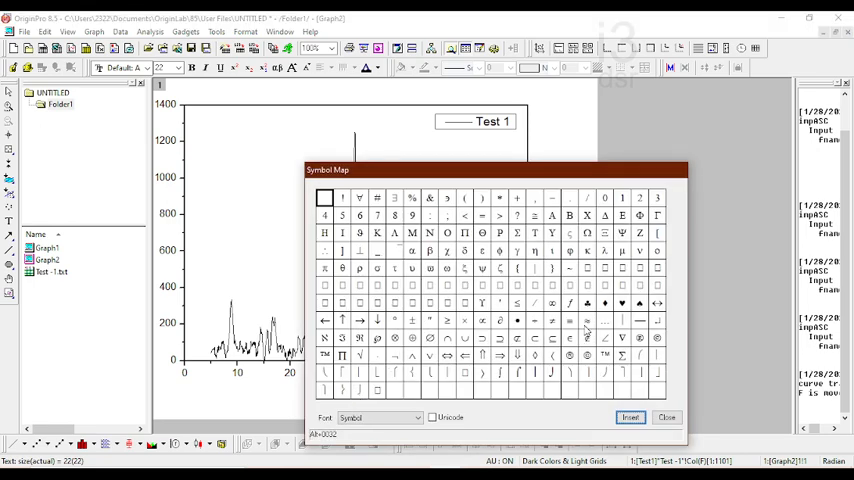
# - Title the X axis 2θ (°) using the Symbol Map and the Y axis Intensity (a. u.)
pyautogui.click(394, 320)
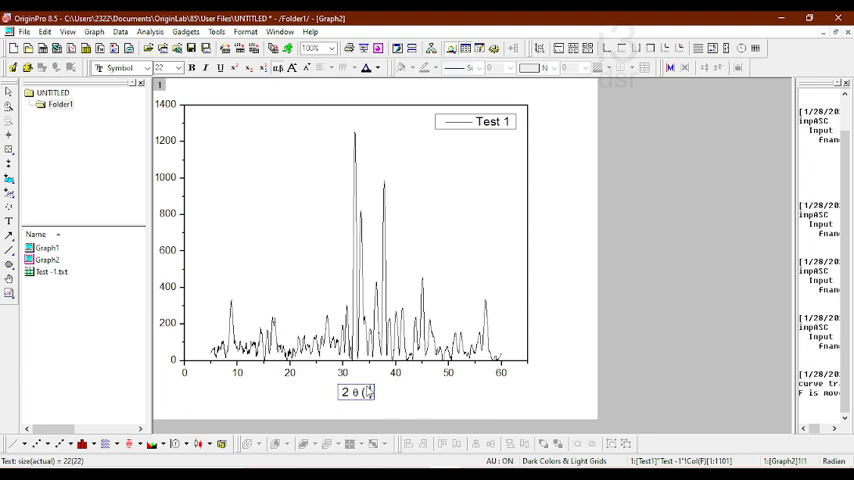
pyautogui.click(395, 393)
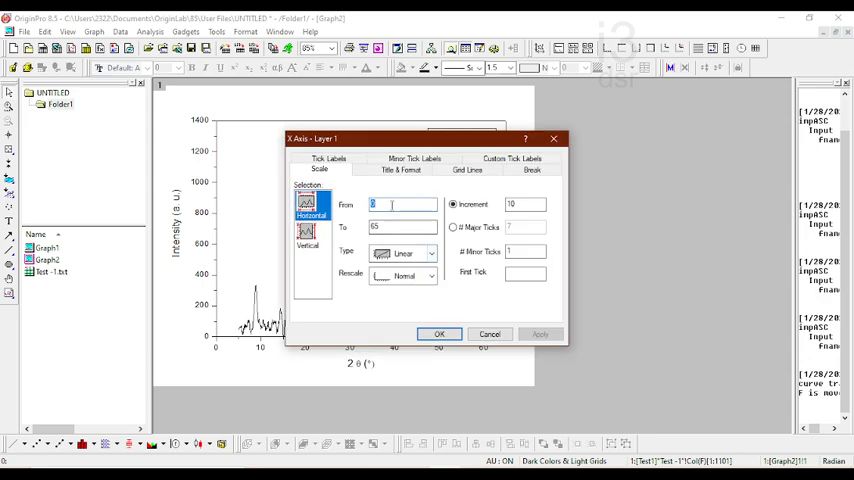
# - Set the X axis scale From 5 To 60 and apply it
pyautogui.write('5')
pyautogui.click(402, 226)
pyautogui.write('60')
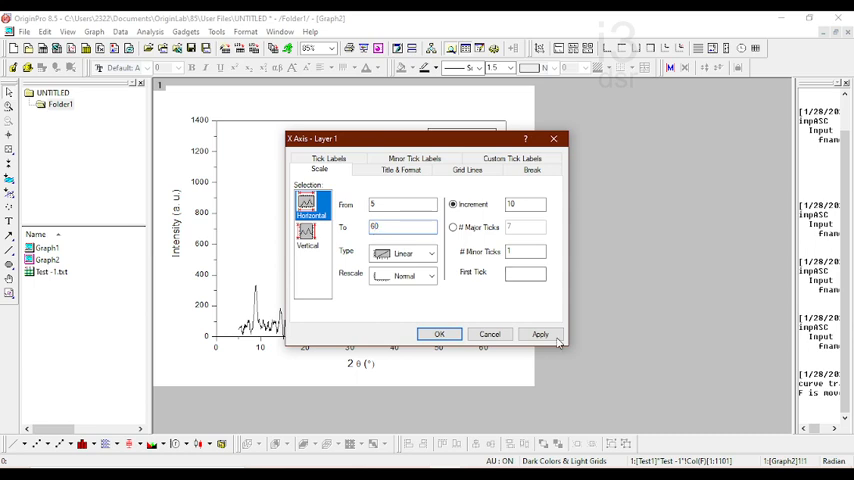
pyautogui.click(438, 334)
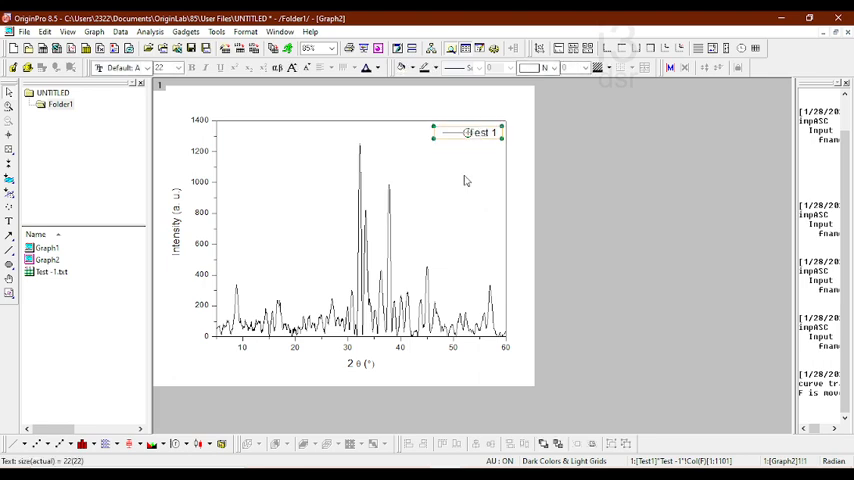
# - Set the Test 1 legend's background to None so it has no border
pyautogui.rightClick(485, 132)
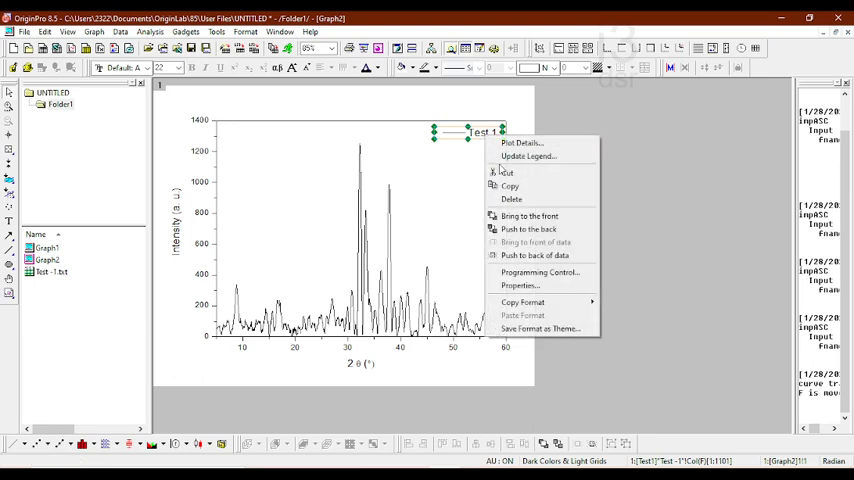
pyautogui.click(520, 285)
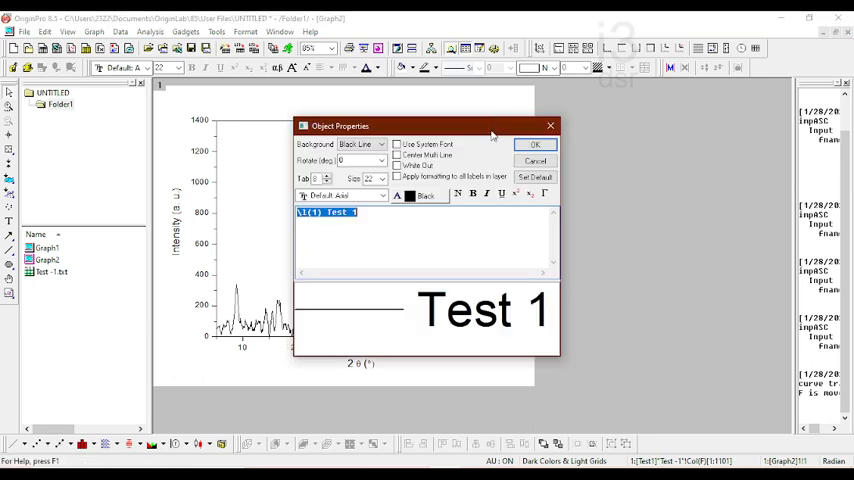
pyautogui.click(380, 144)
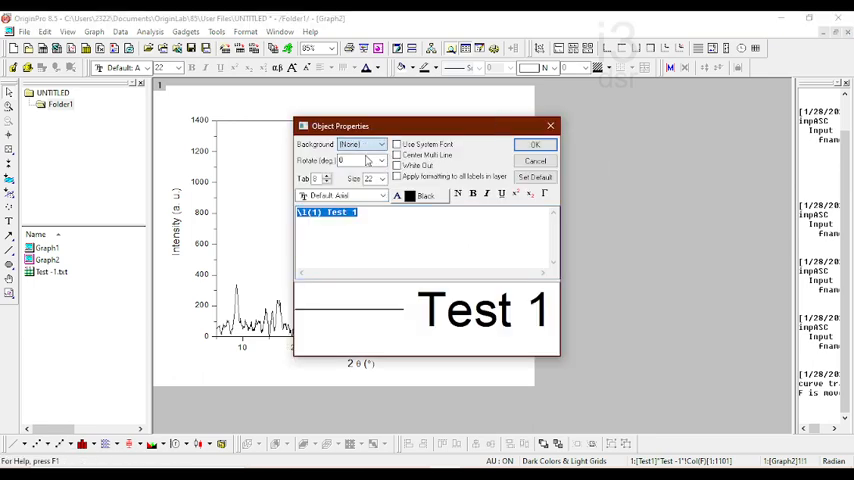
pyautogui.click(535, 144)
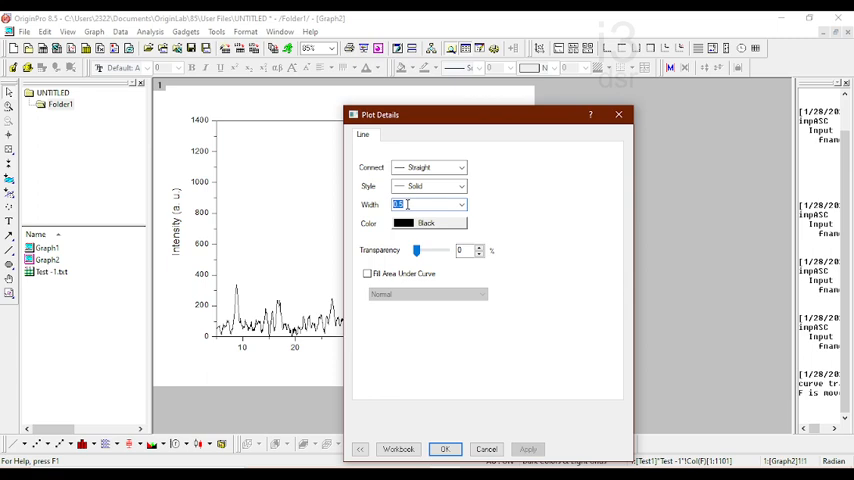
# - Give the Test 1 spectrum a width-3 violet line and make the axis titles bold
pyautogui.click(459, 223)
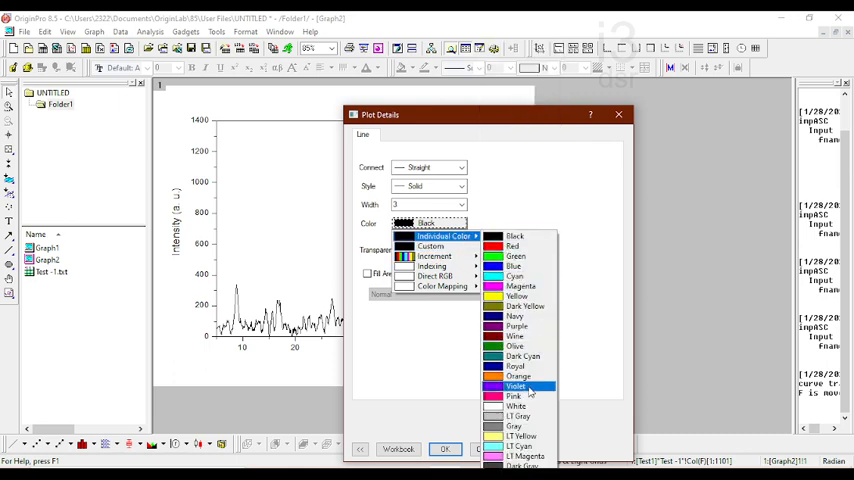
pyautogui.click(516, 387)
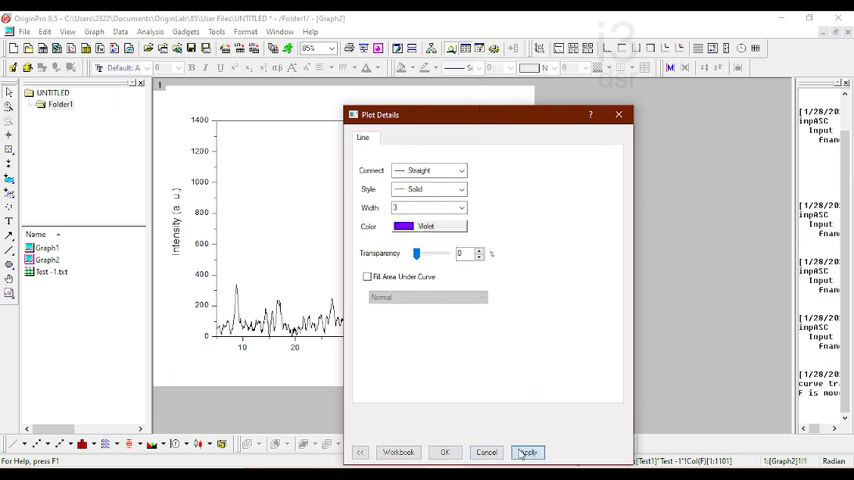
pyautogui.click(446, 452)
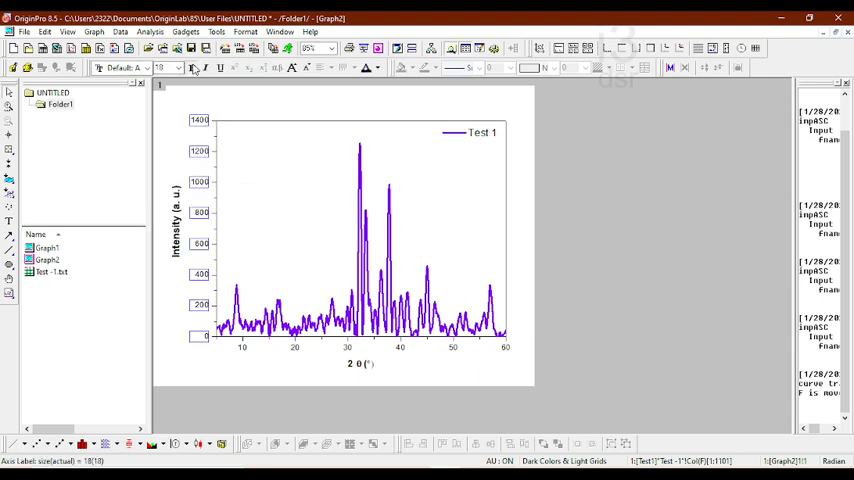
pyautogui.click(170, 68)
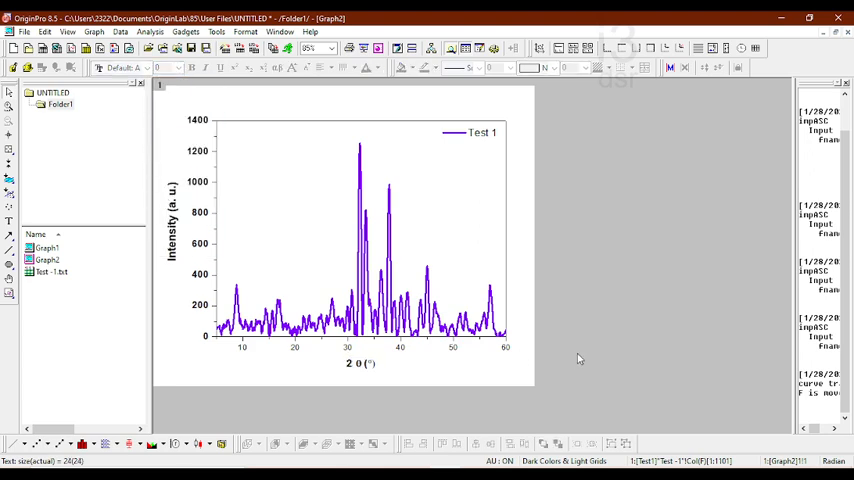
pyautogui.moveTo(790, 58)
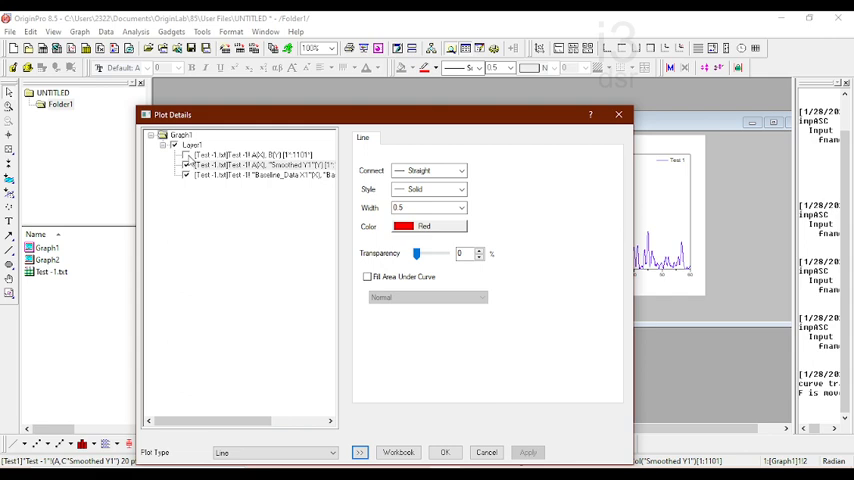
# - Uncheck the Smoothed Y1 and Baseline_Data plots in Graph1's Plot Details and apply
pyautogui.click(255, 154)
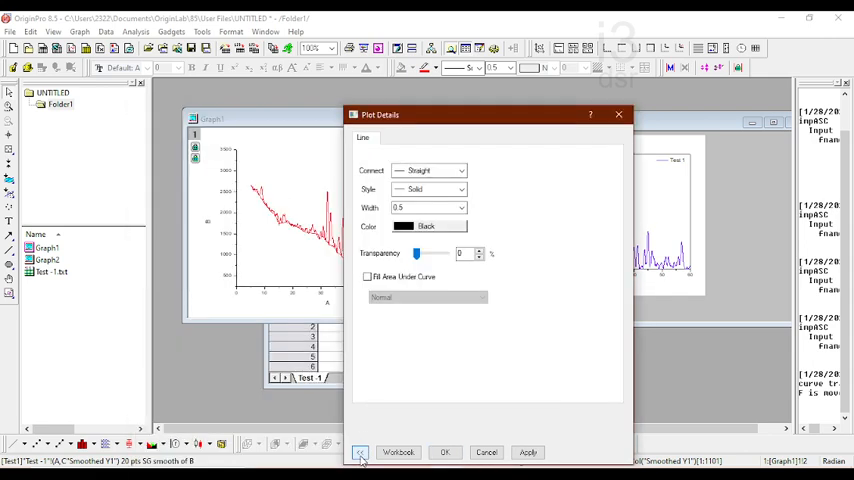
pyautogui.click(360, 452)
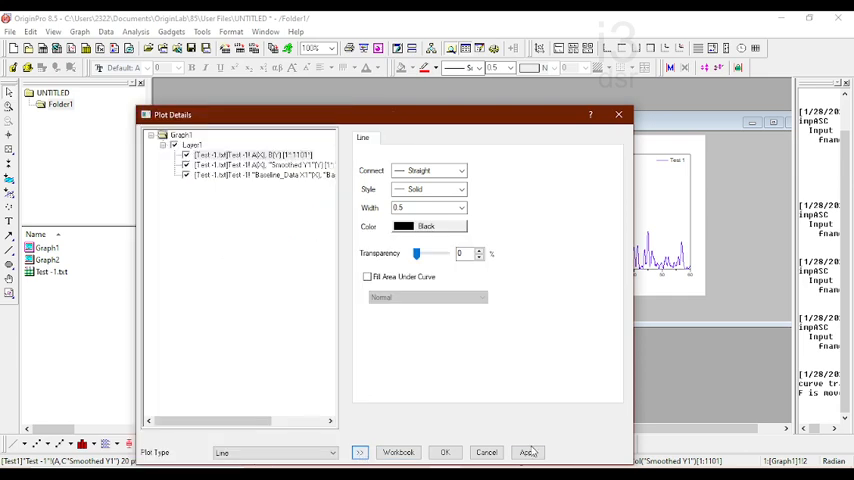
pyautogui.click(359, 452)
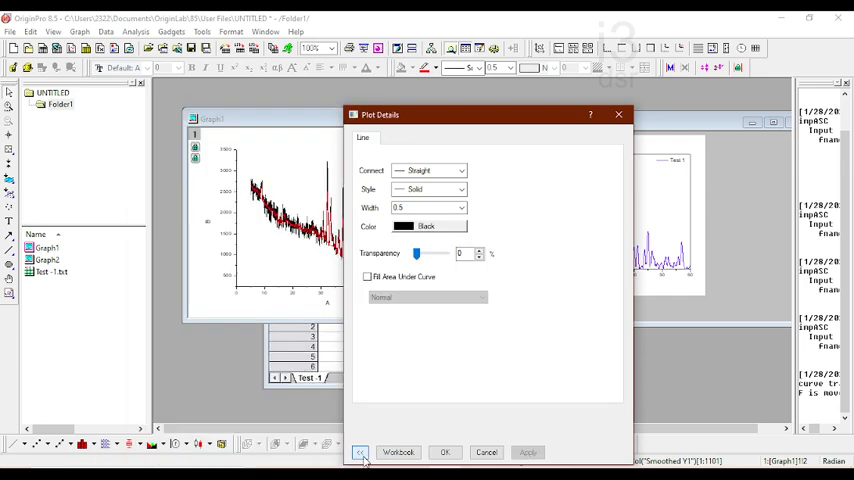
pyautogui.click(359, 452)
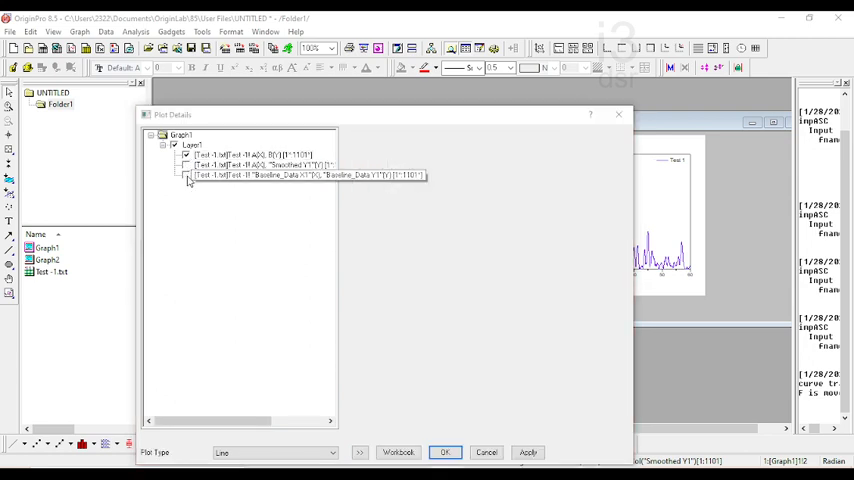
pyautogui.click(445, 452)
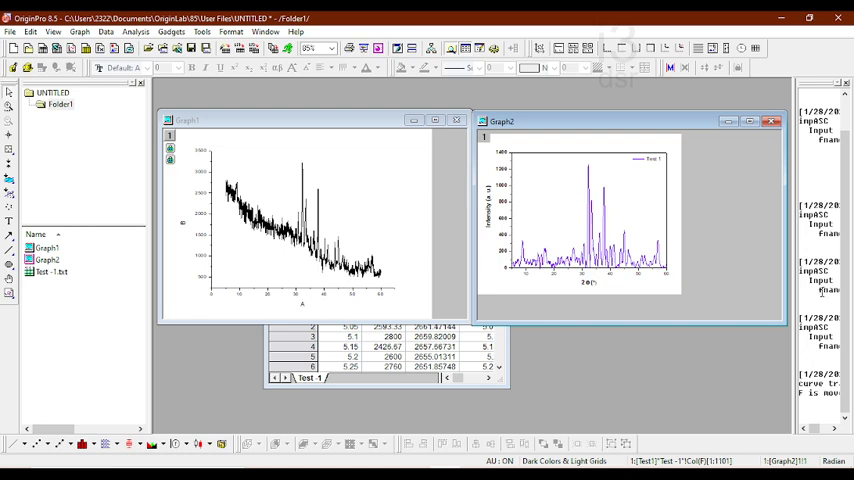
pyautogui.moveTo(620, 373)
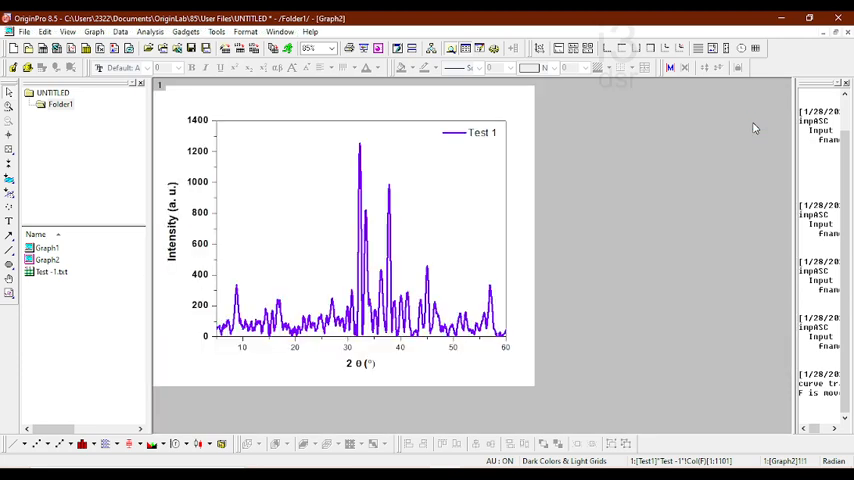
pyautogui.moveTo(263, 160)
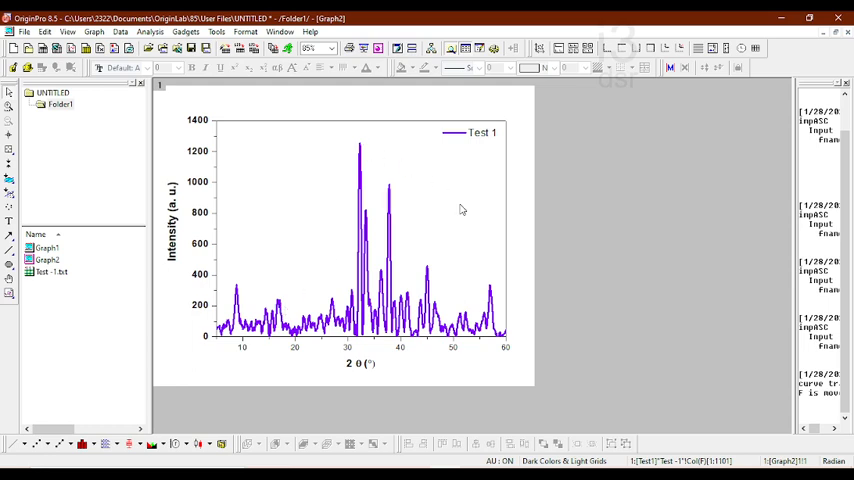
pyautogui.moveTo(504, 297)
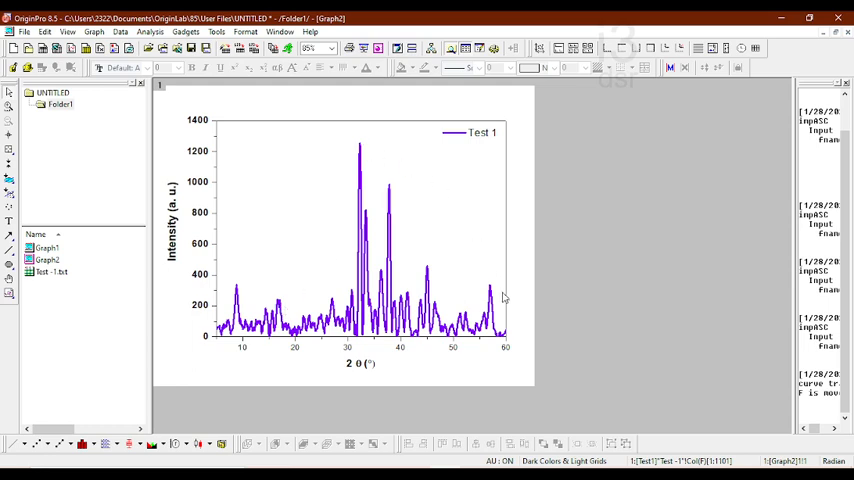